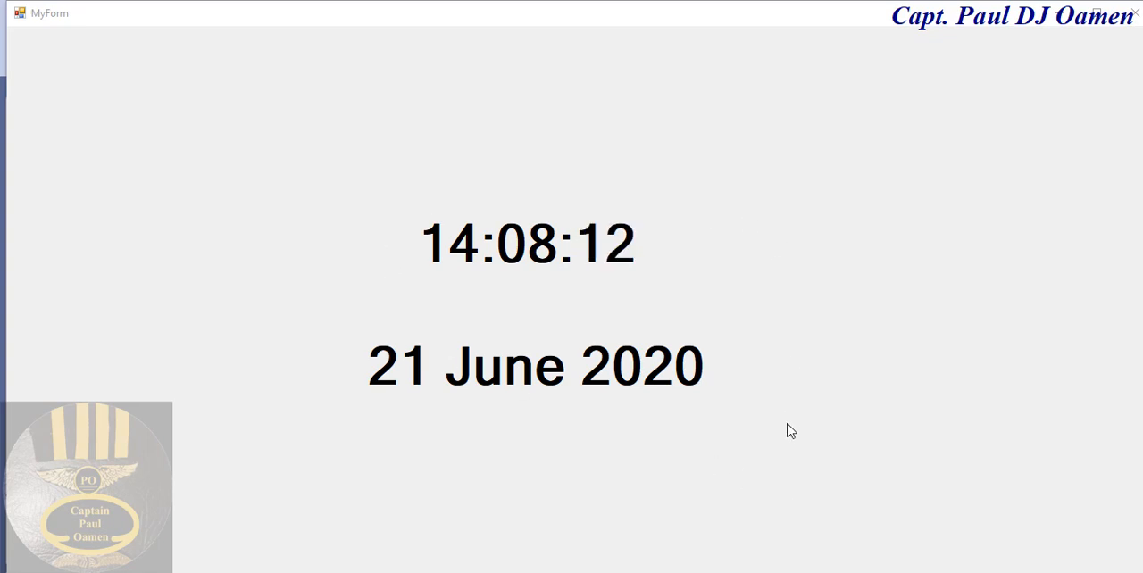
mouse_move(792, 447)
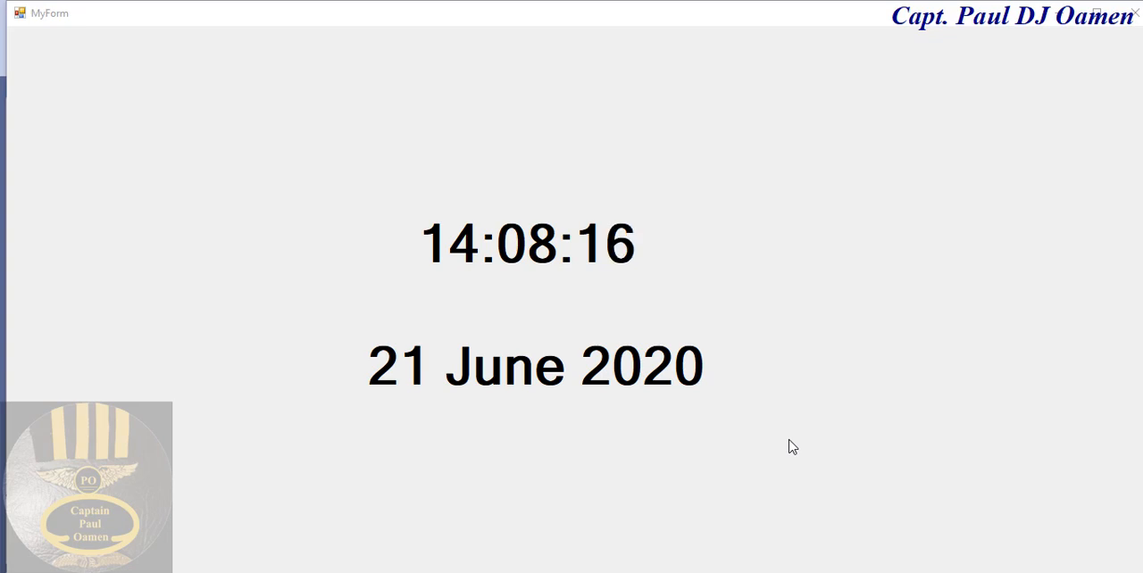
mouse_move(556, 432)
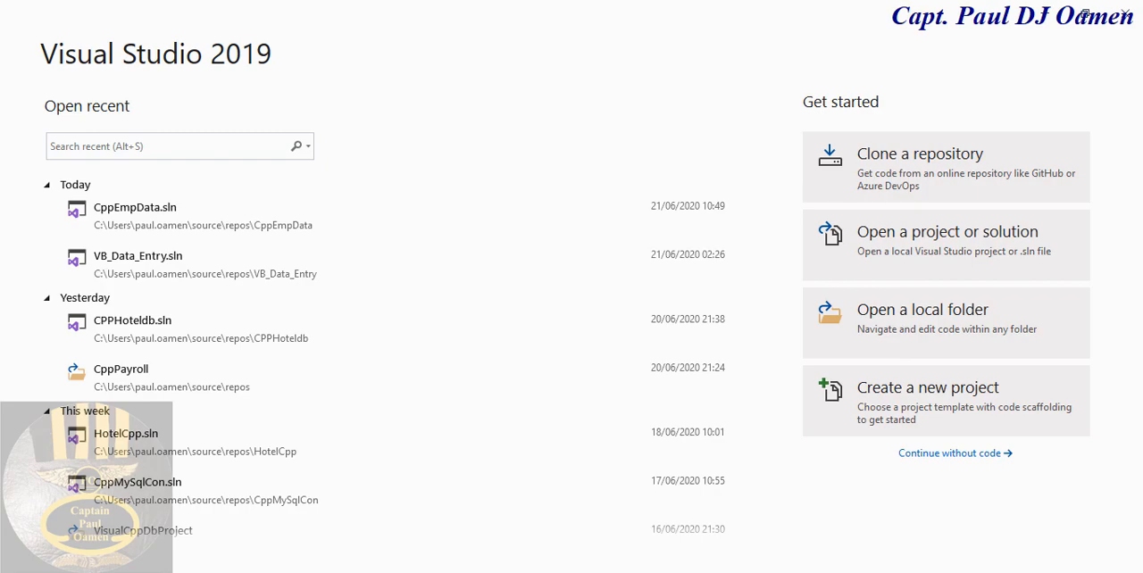
mouse_move(971, 408)
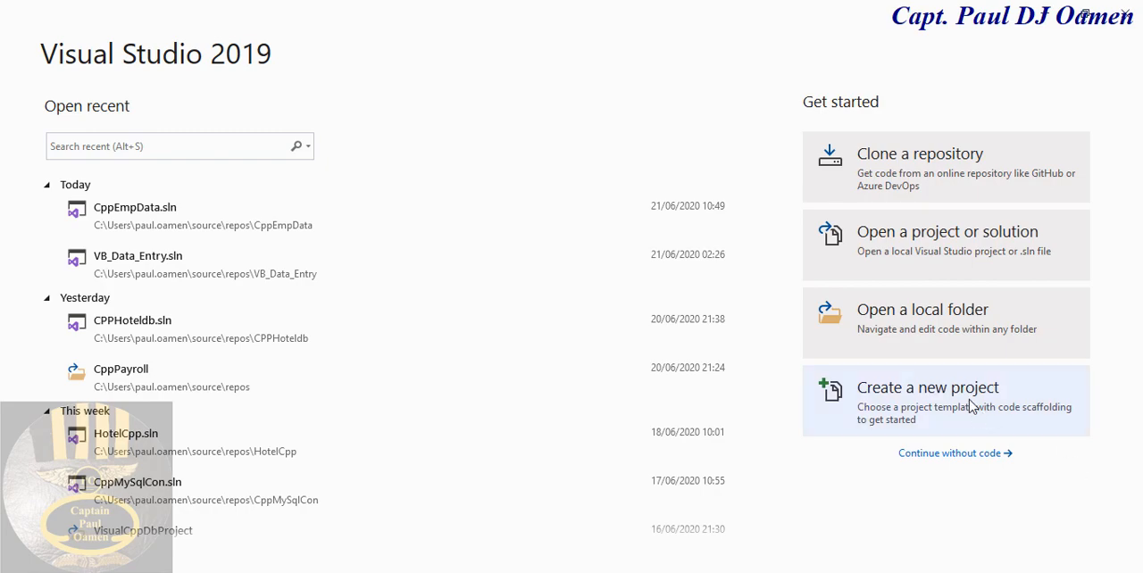
Step: Start a new CLR Empty Project (.NET Framework) and name it CppDateTime
left_click(928, 387)
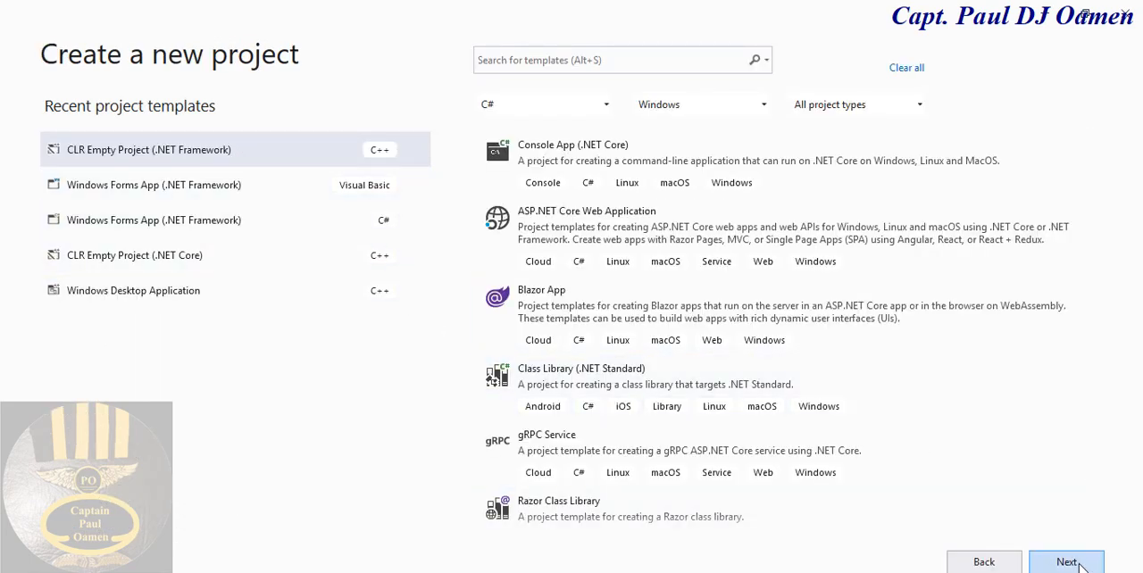
left_click(1067, 562)
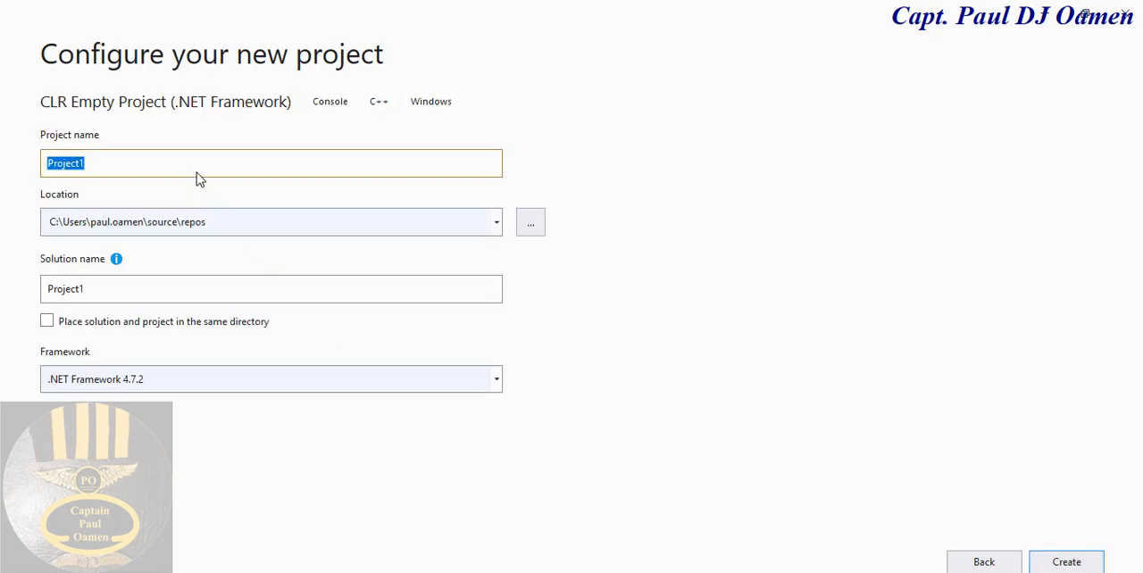
type("C")
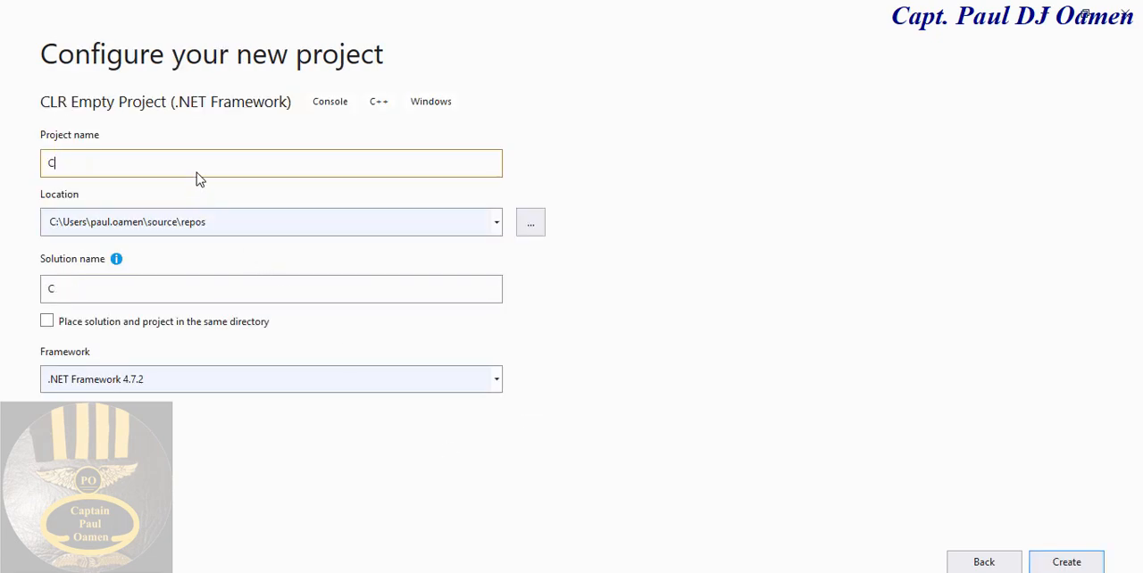
type("ppDate")
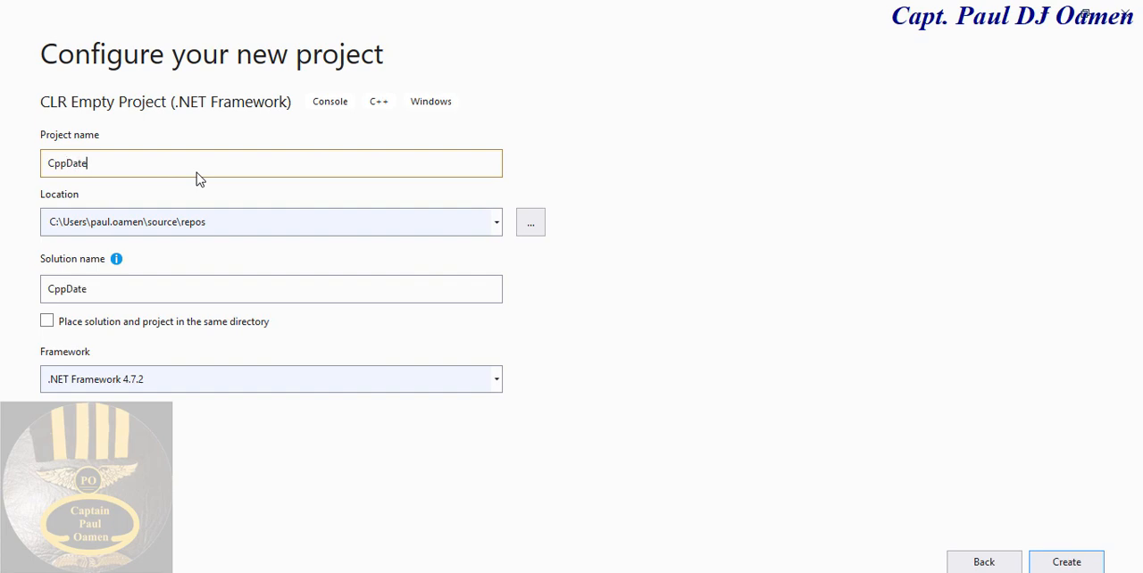
type("Time")
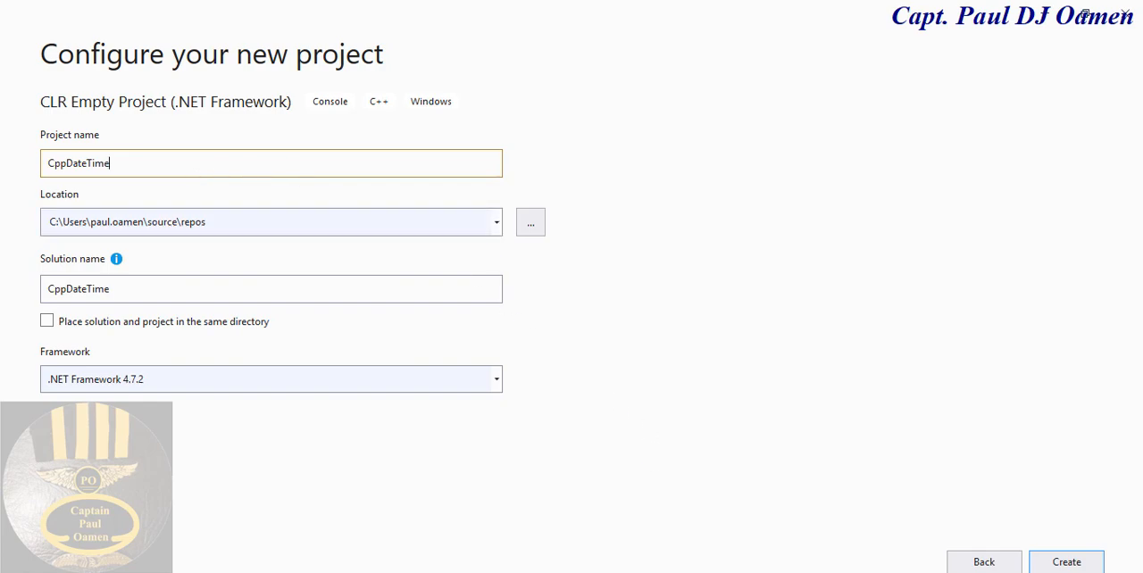
Step: Create the CppDateTime project and open its Property Pages from Solution Explorer
left_click(1066, 562)
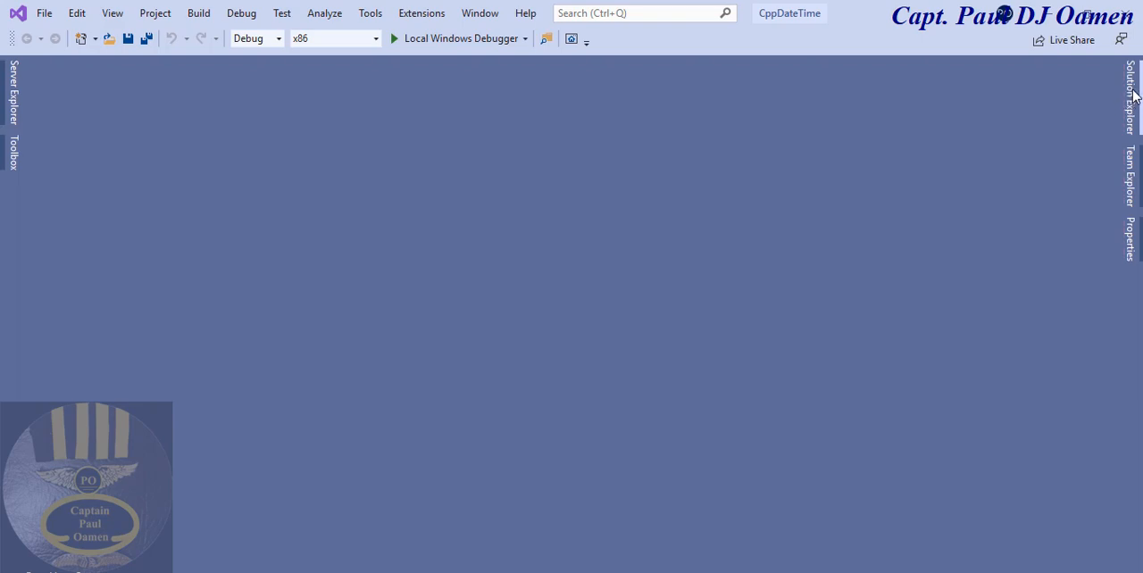
left_click(1130, 99)
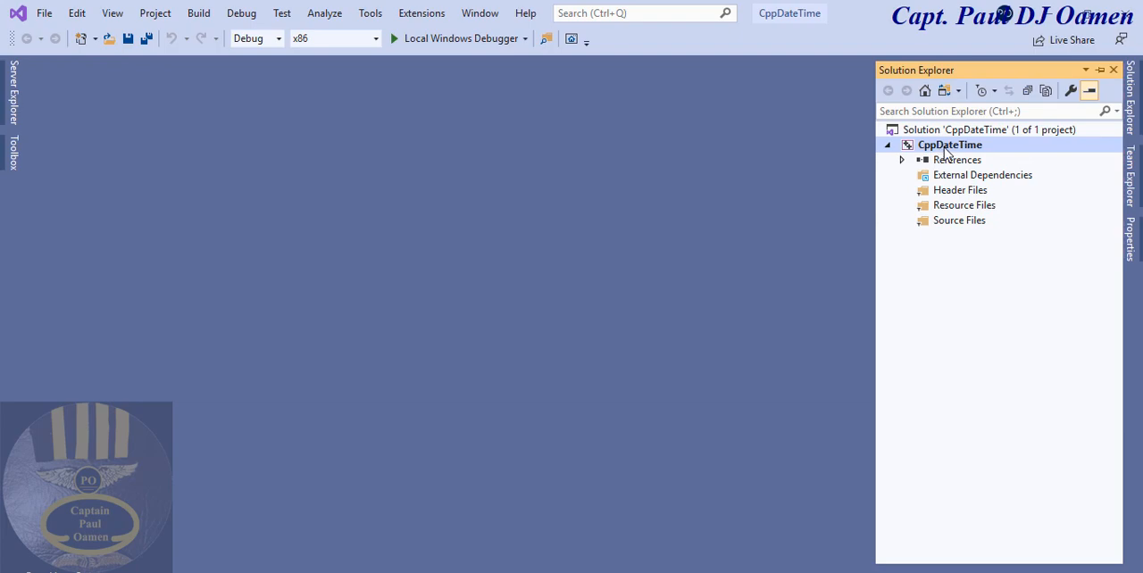
mouse_move(959, 159)
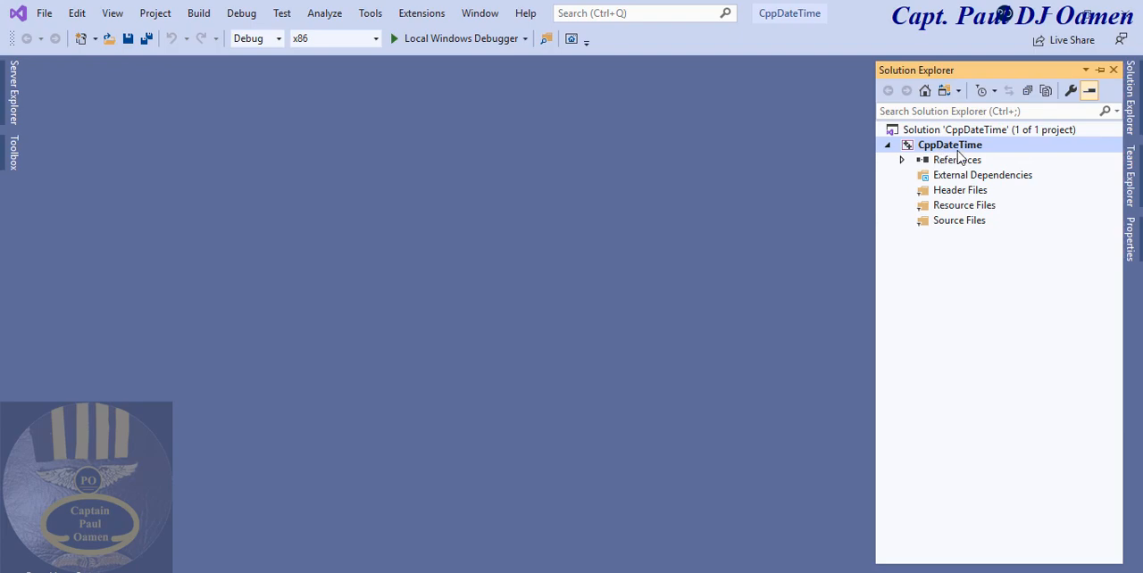
mouse_move(1073, 90)
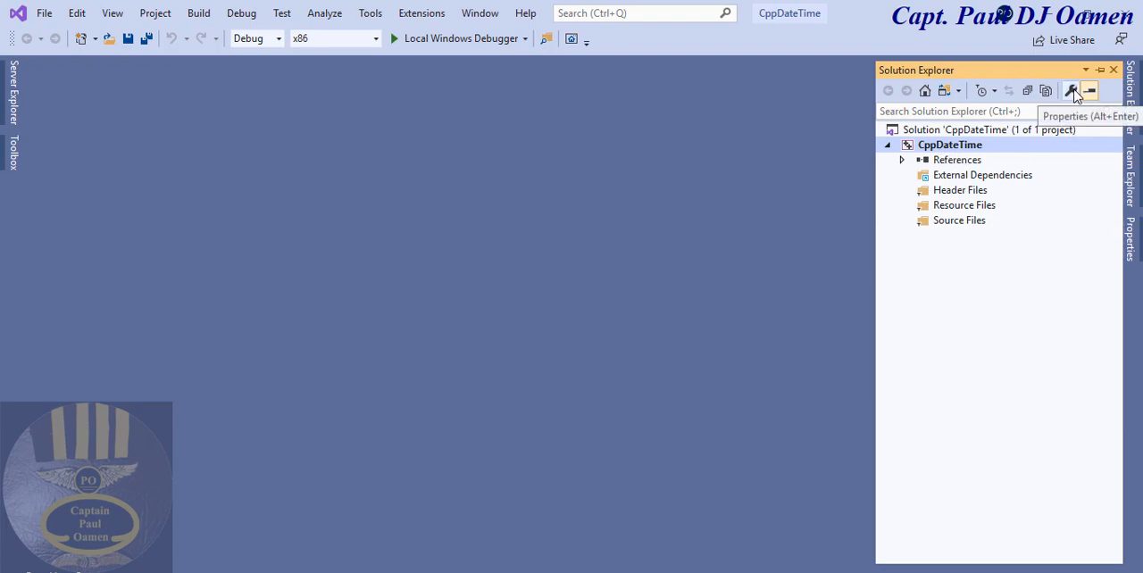
left_click(1073, 90)
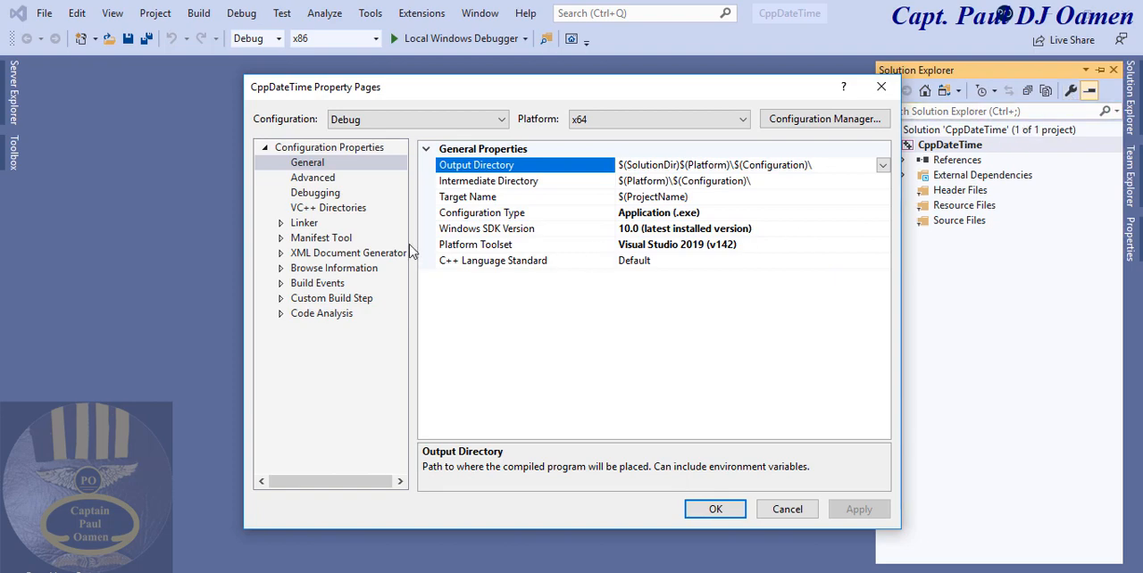
left_click_drag(315, 86, 451, 96)
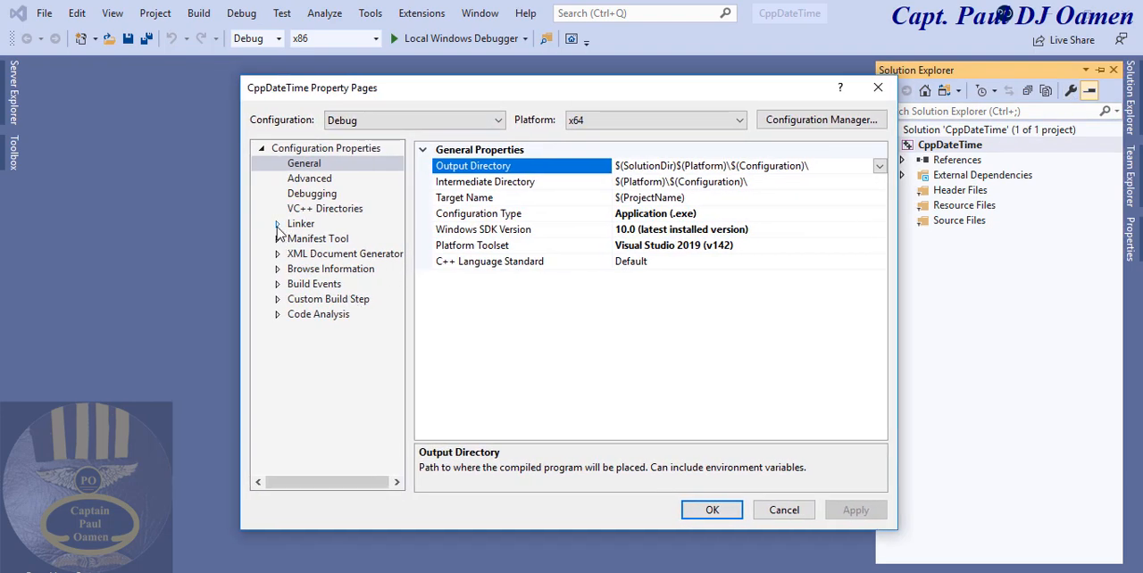
Step: Set Linker SubSystem to Windows and the advanced Entry Point to Main
left_click(278, 223)
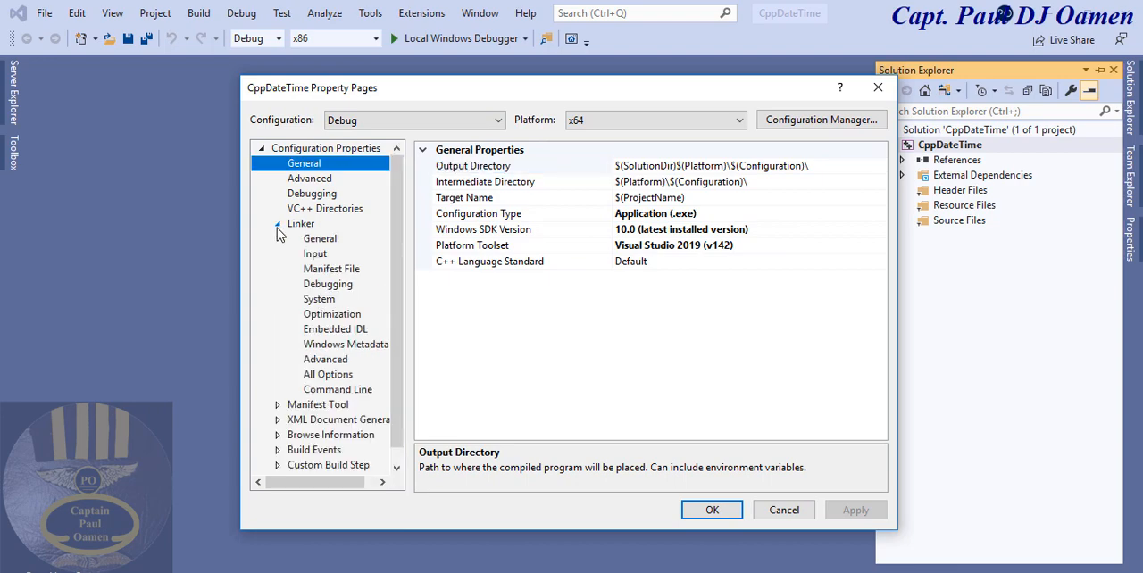
left_click(319, 299)
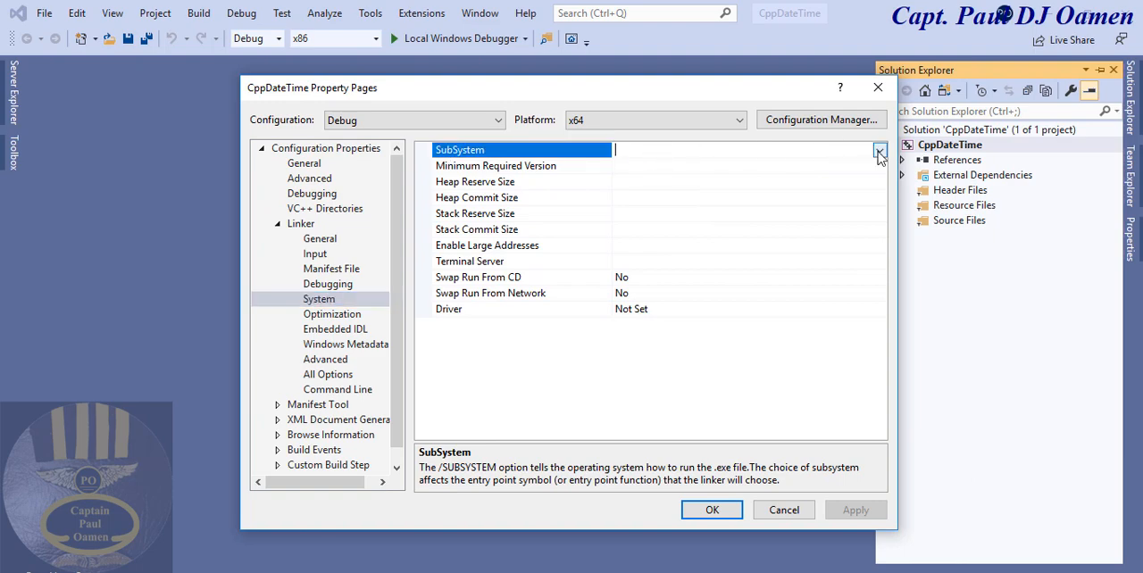
left_click(879, 149)
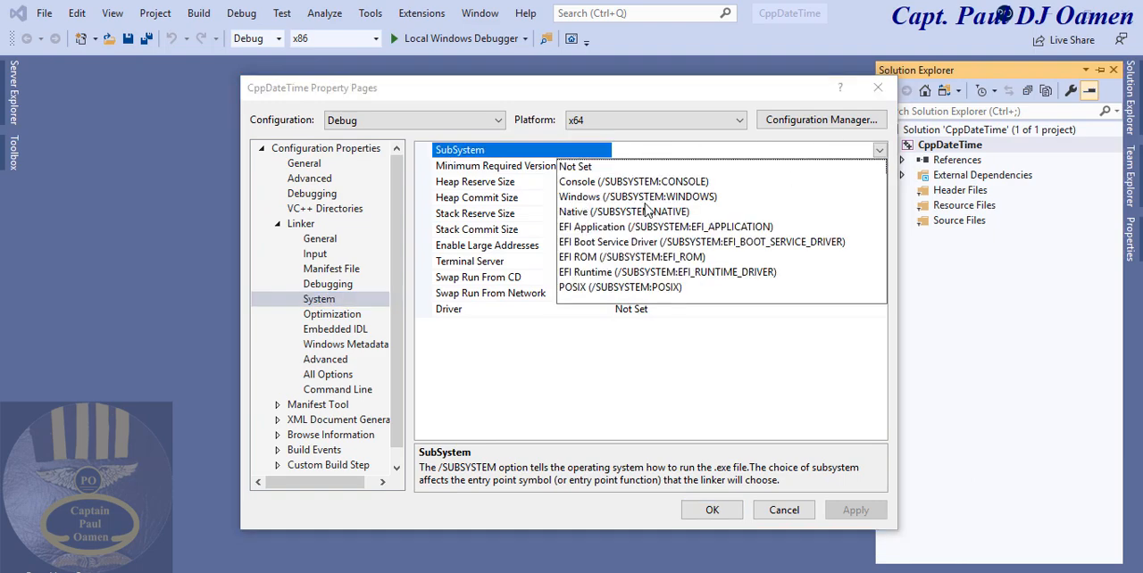
left_click(635, 195)
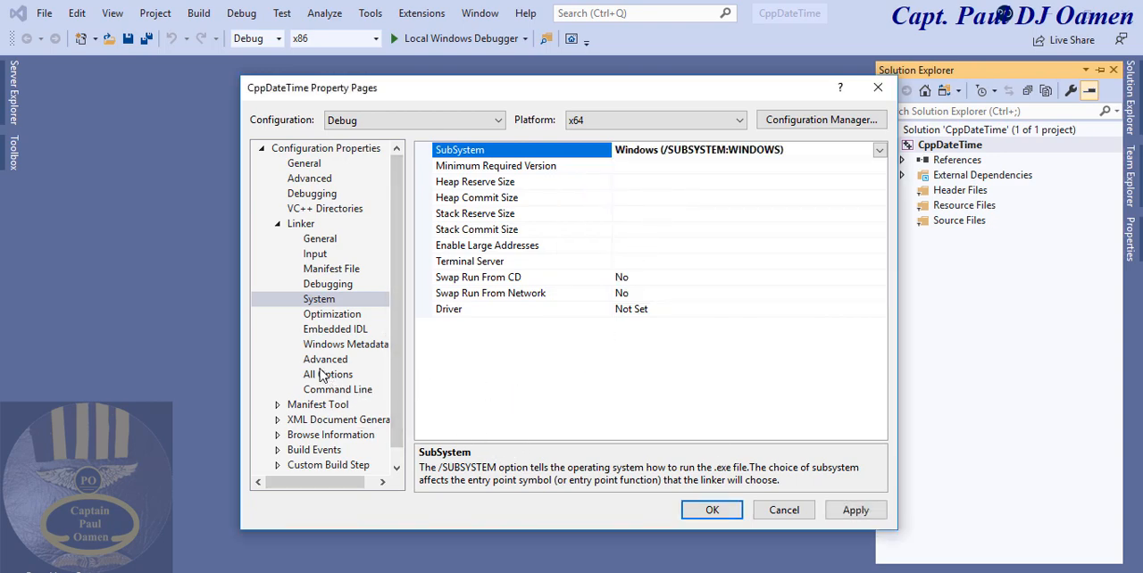
left_click(325, 359)
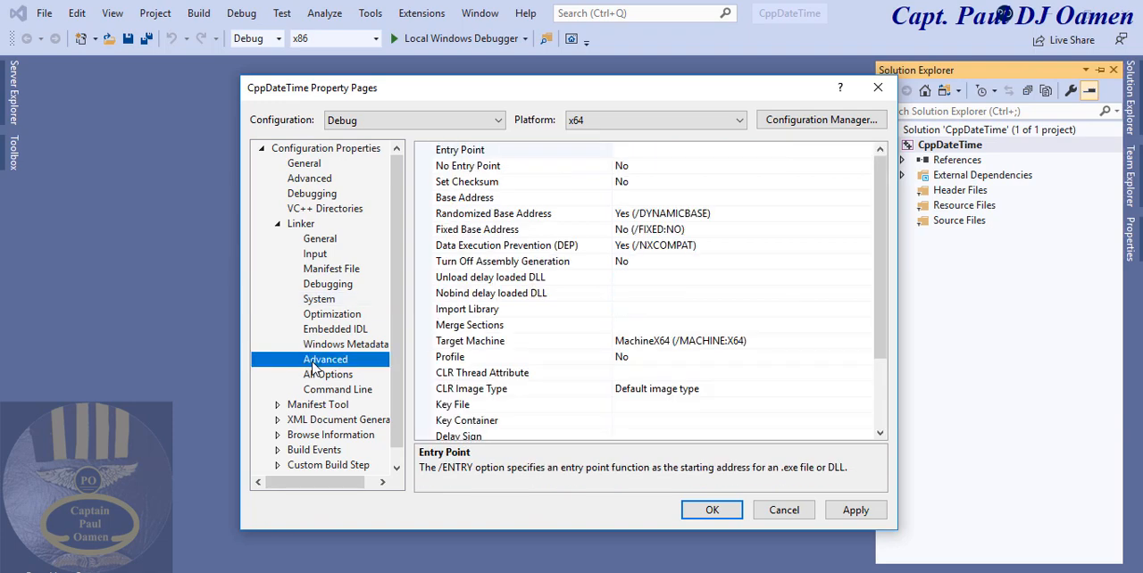
mouse_move(652, 164)
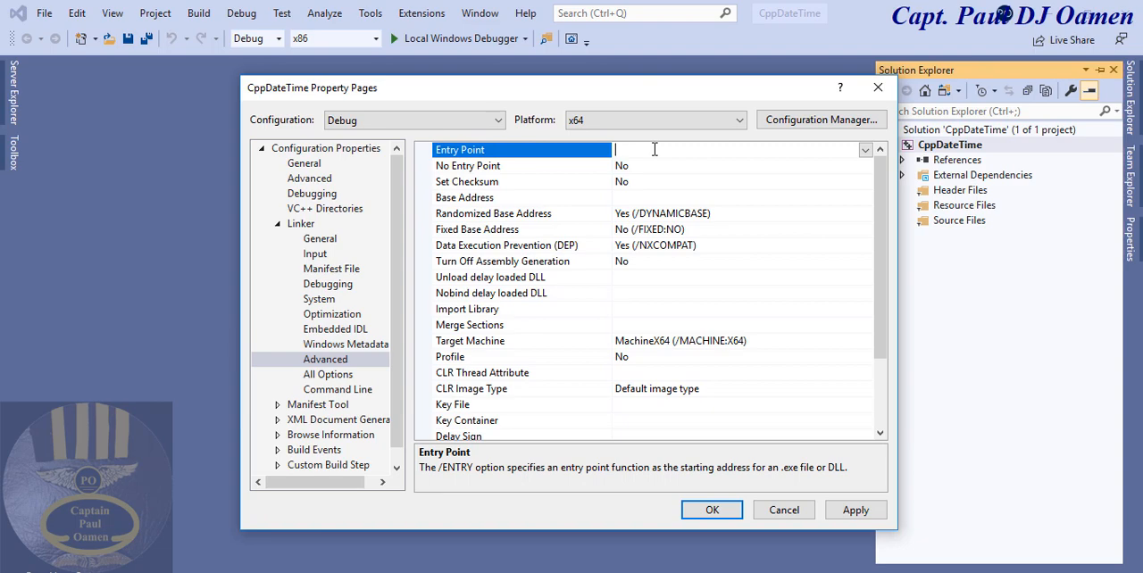
type("Main")
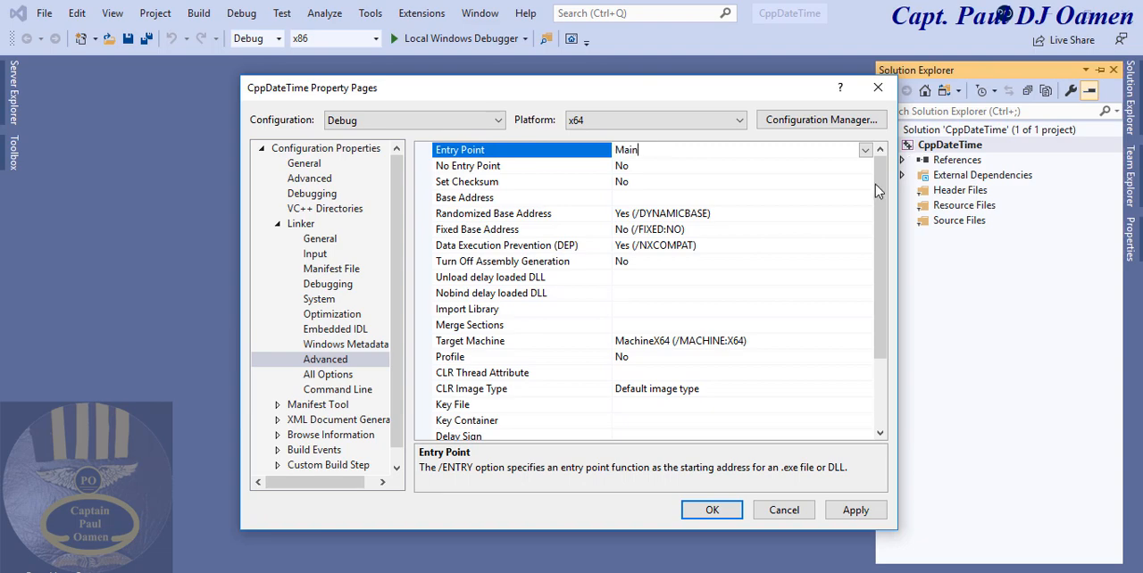
left_click(655, 119)
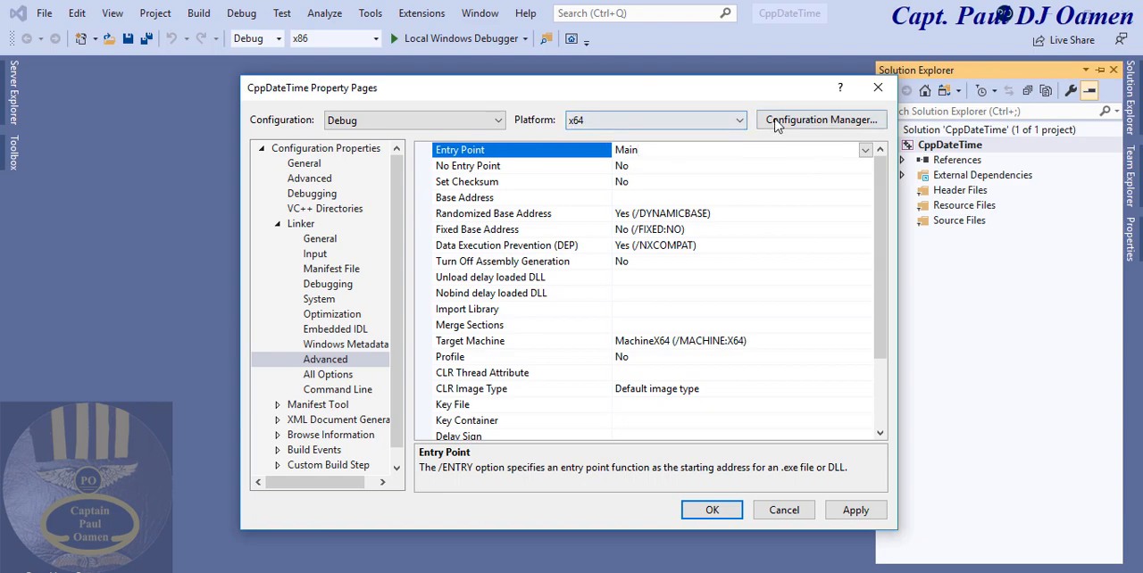
Step: Switch the project platform to x64 in Configuration Manager, saving changes and closing Property Pages
left_click(819, 119)
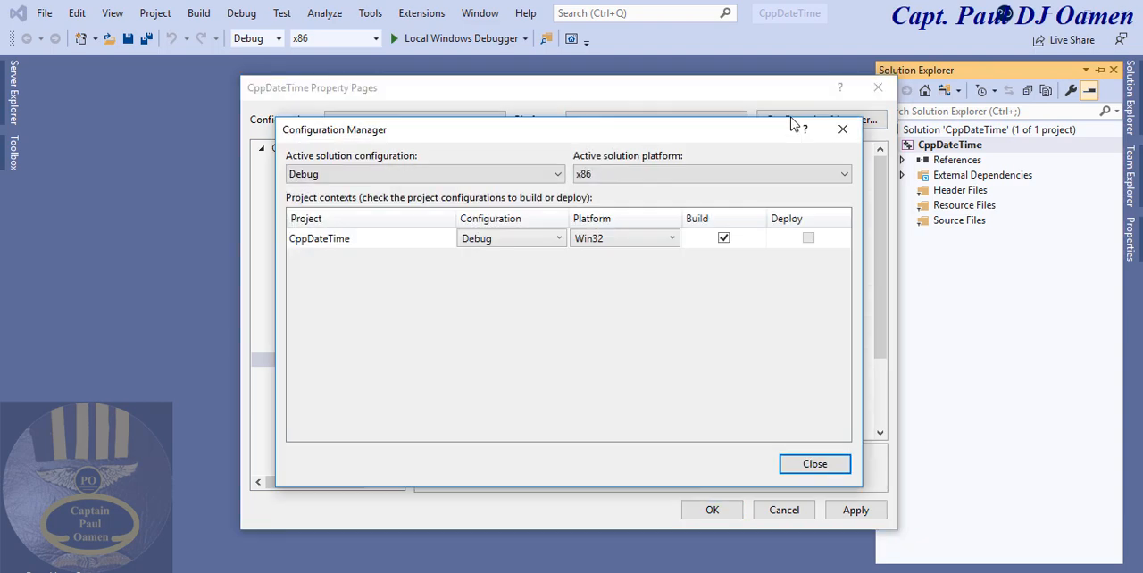
left_click(624, 237)
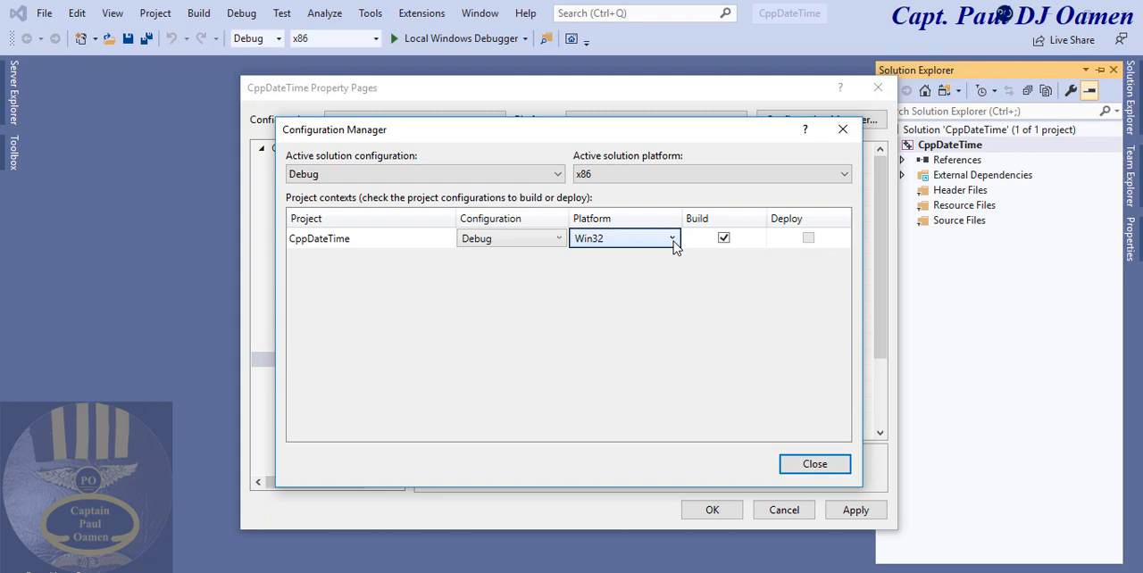
left_click(623, 237)
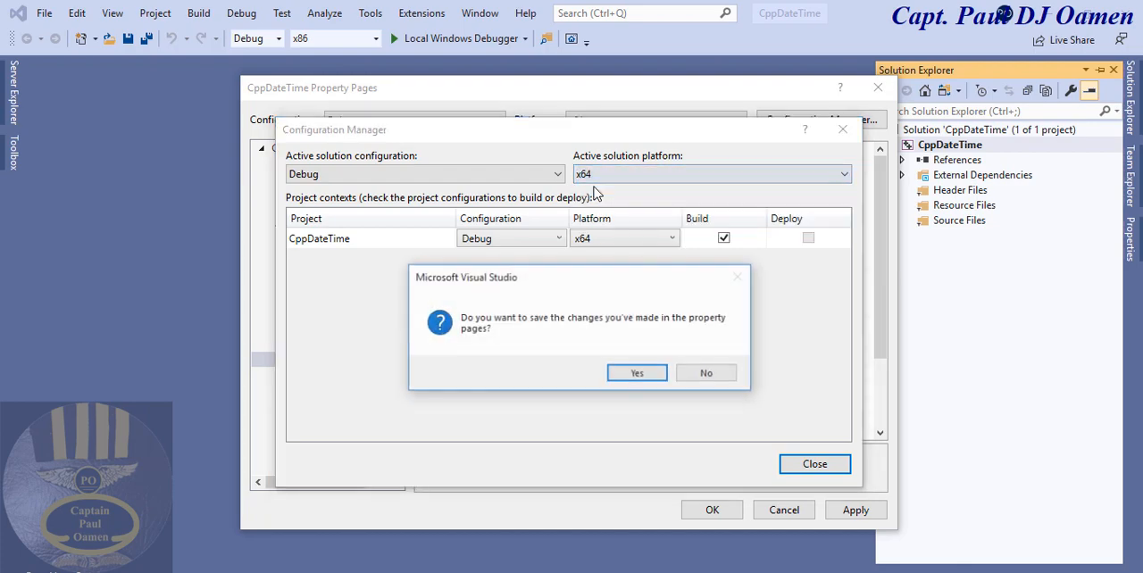
left_click(636, 373)
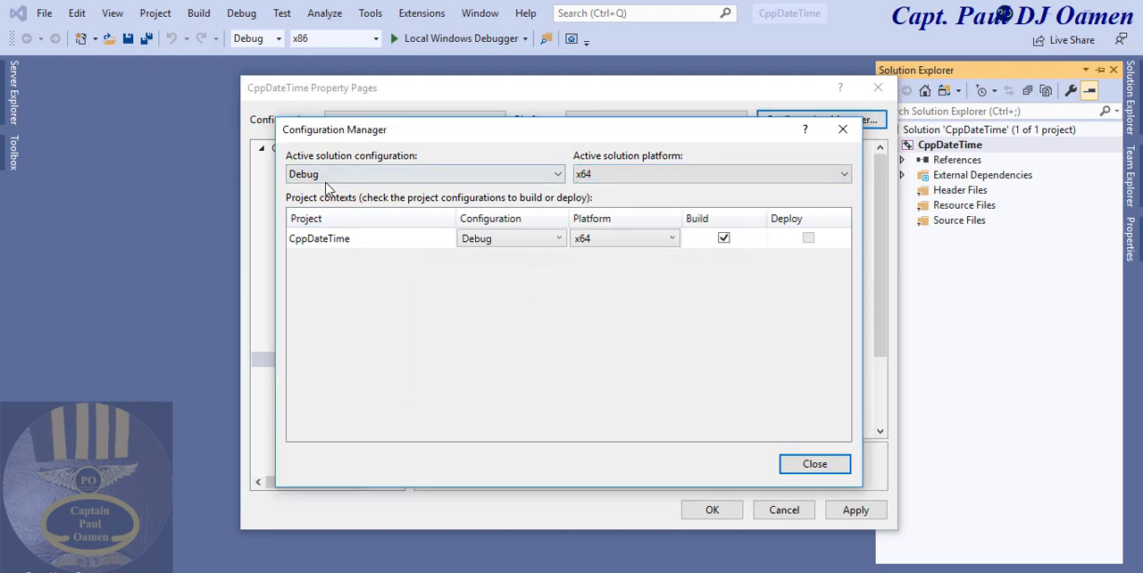
mouse_move(814, 465)
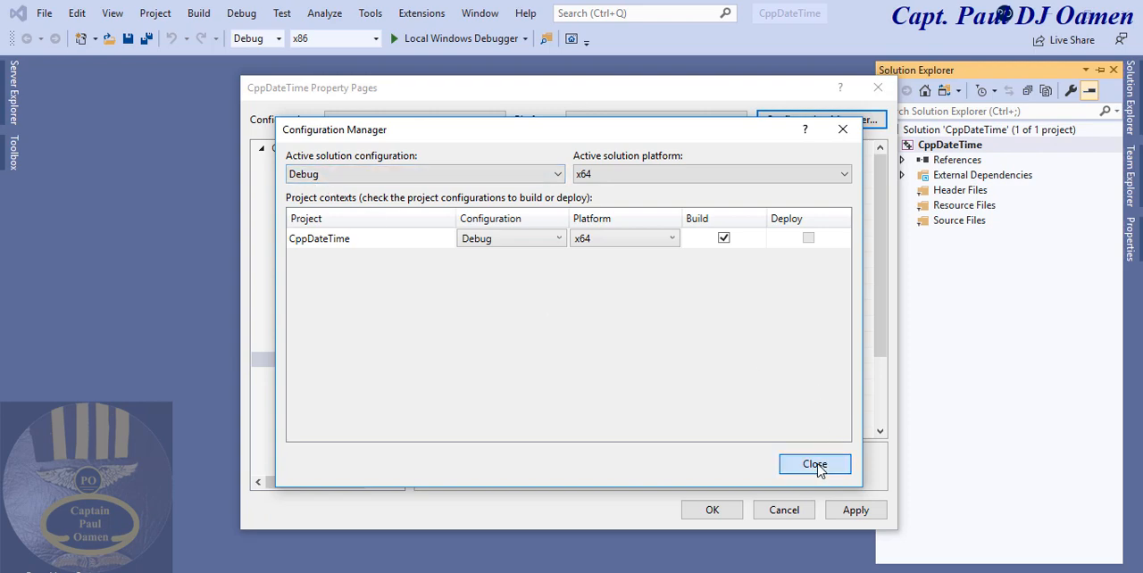
left_click(813, 464)
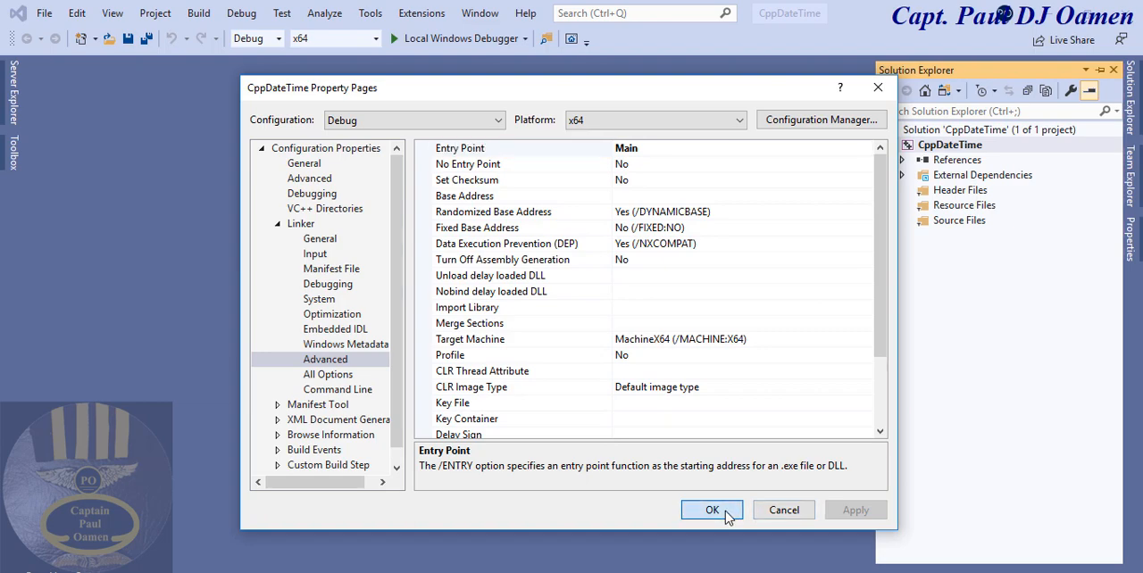
left_click(711, 510)
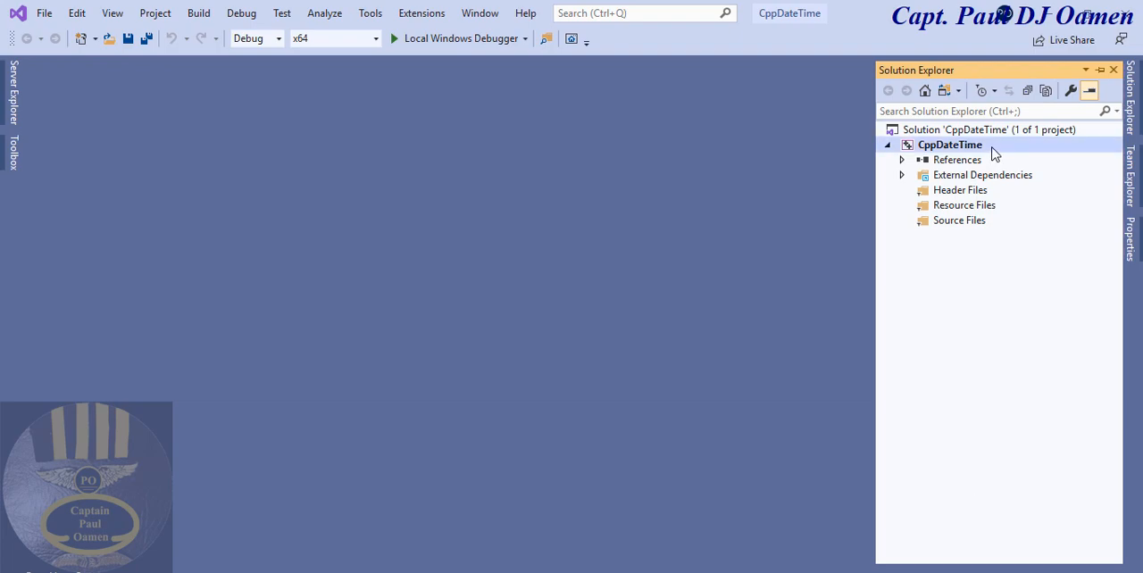
Step: Add a Visual C++ UI Windows Form named MyForm.h to CppDateTime
right_click(950, 144)
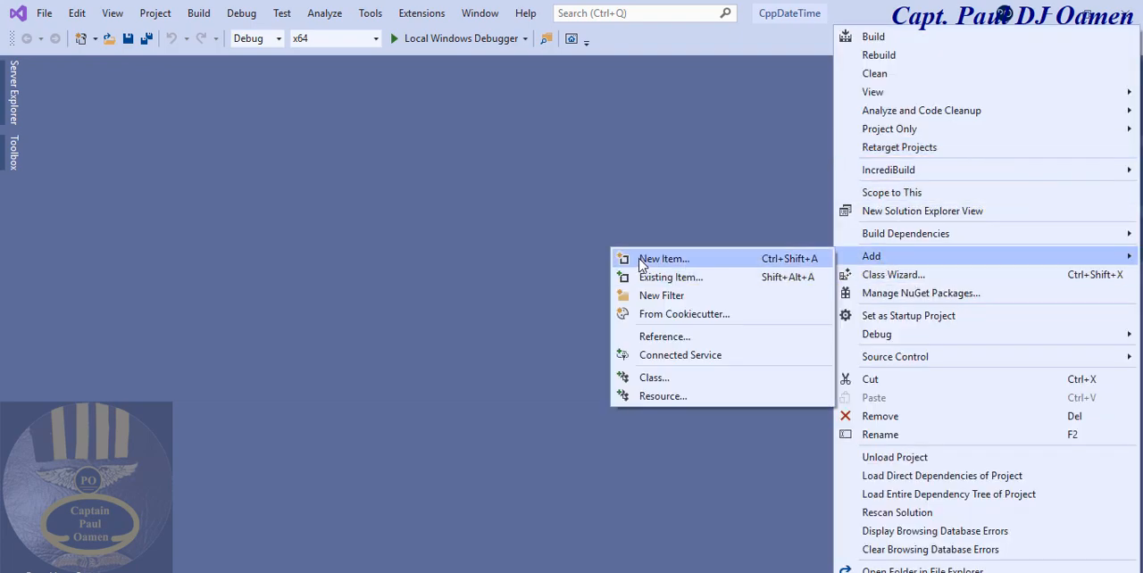
left_click(663, 259)
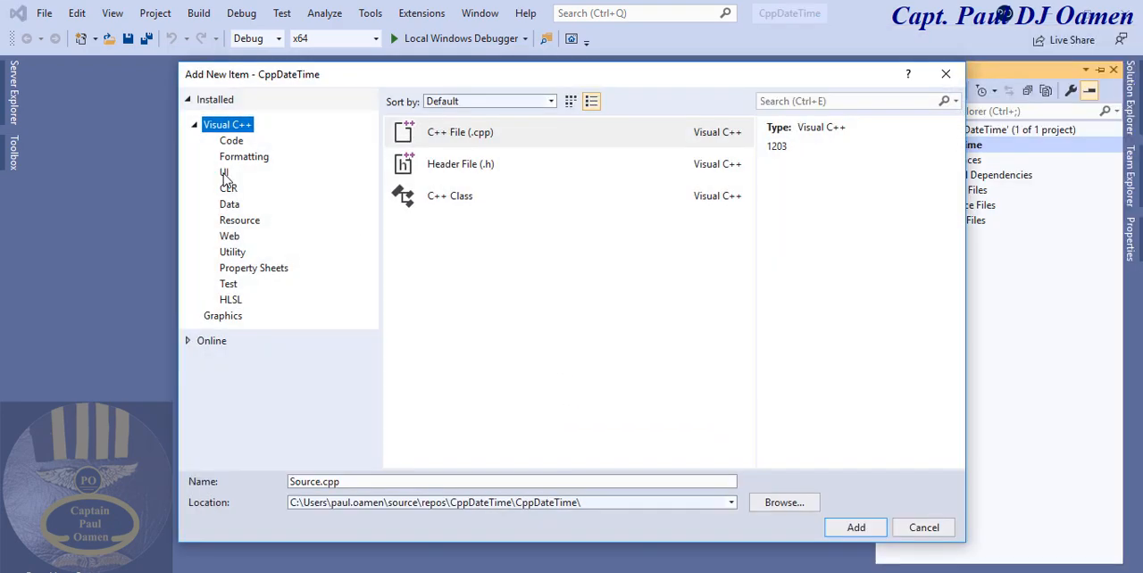
left_click(224, 172)
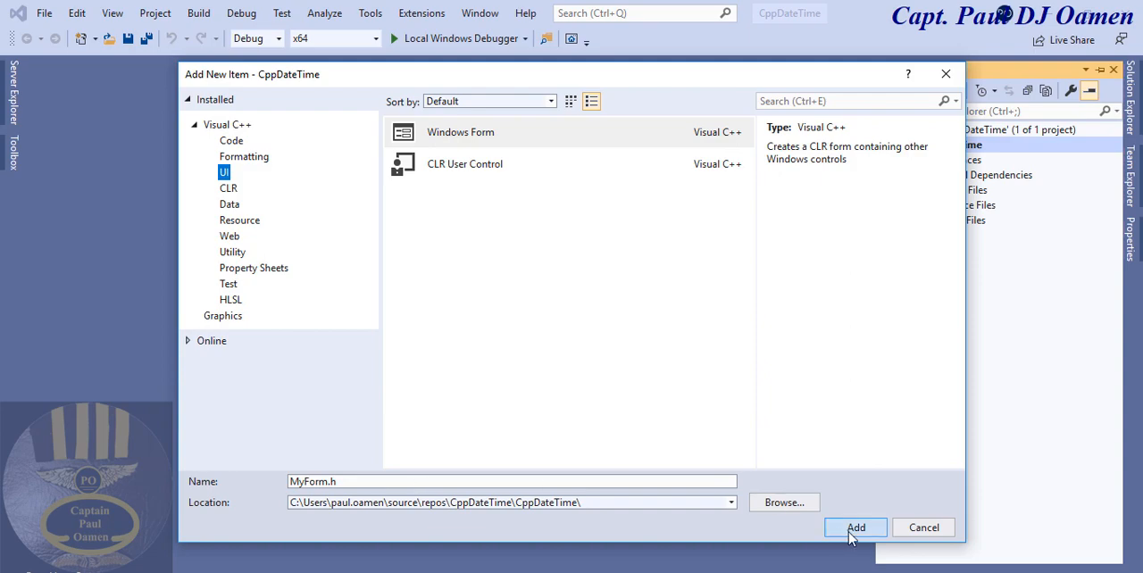
left_click(855, 527)
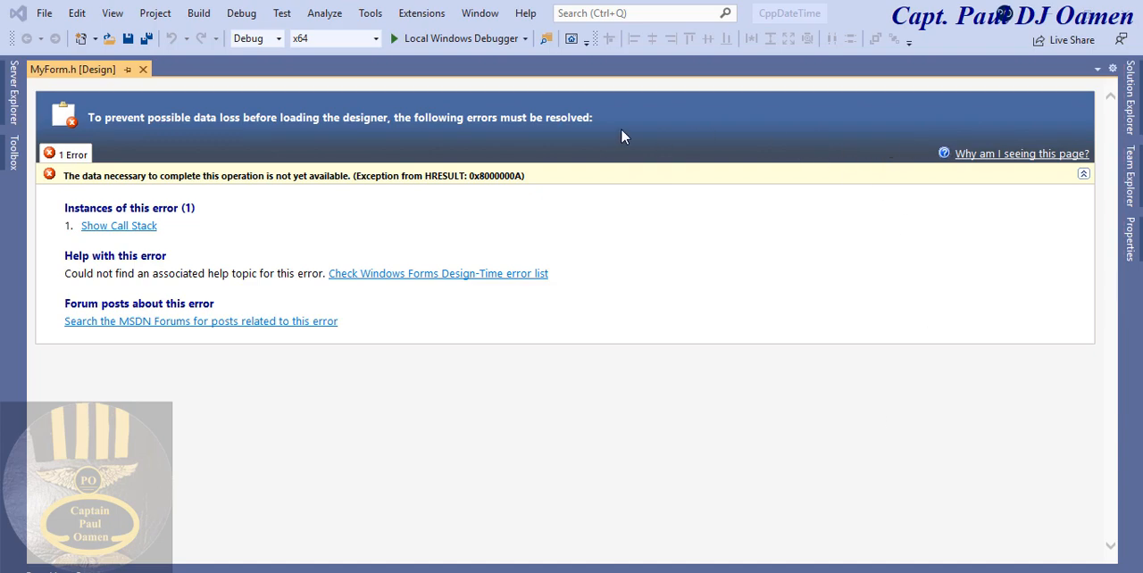
mouse_move(1121, 134)
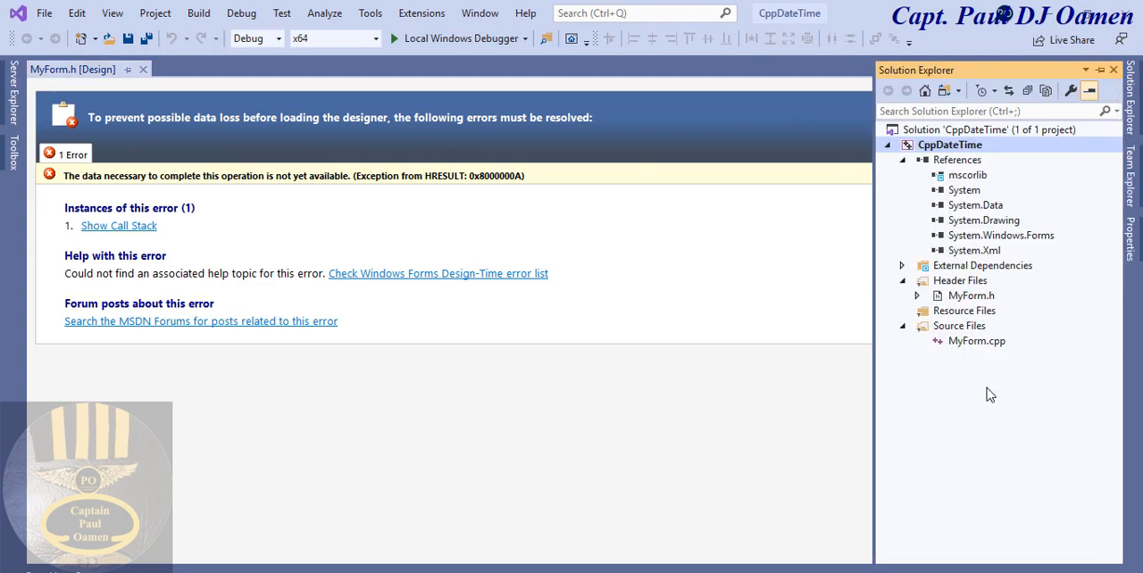
mouse_move(936, 354)
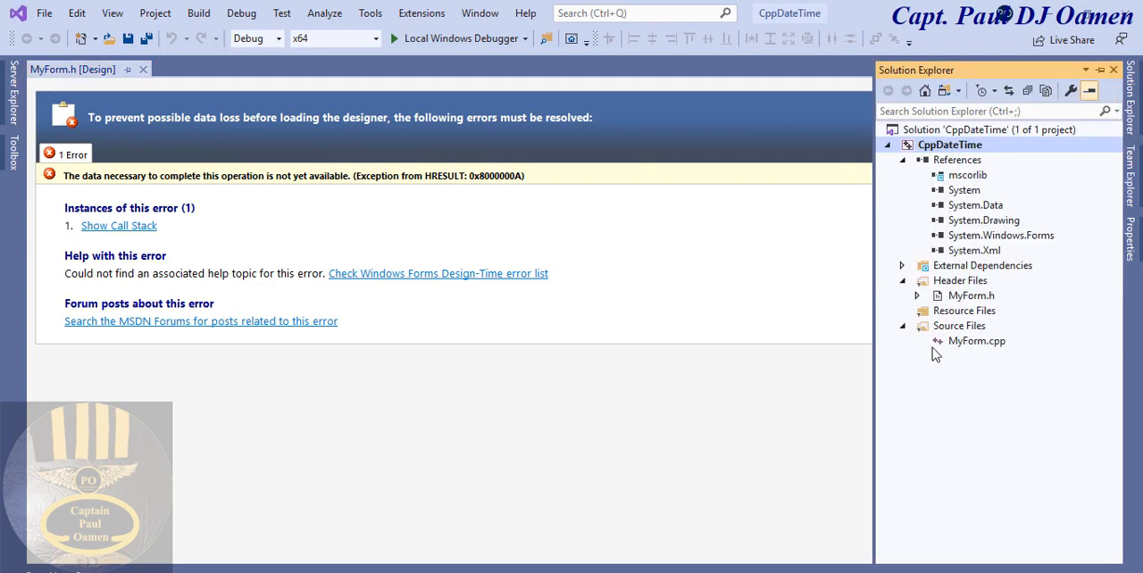
Step: Open MyForm.cpp from Source Files in the code editor
left_click(977, 341)
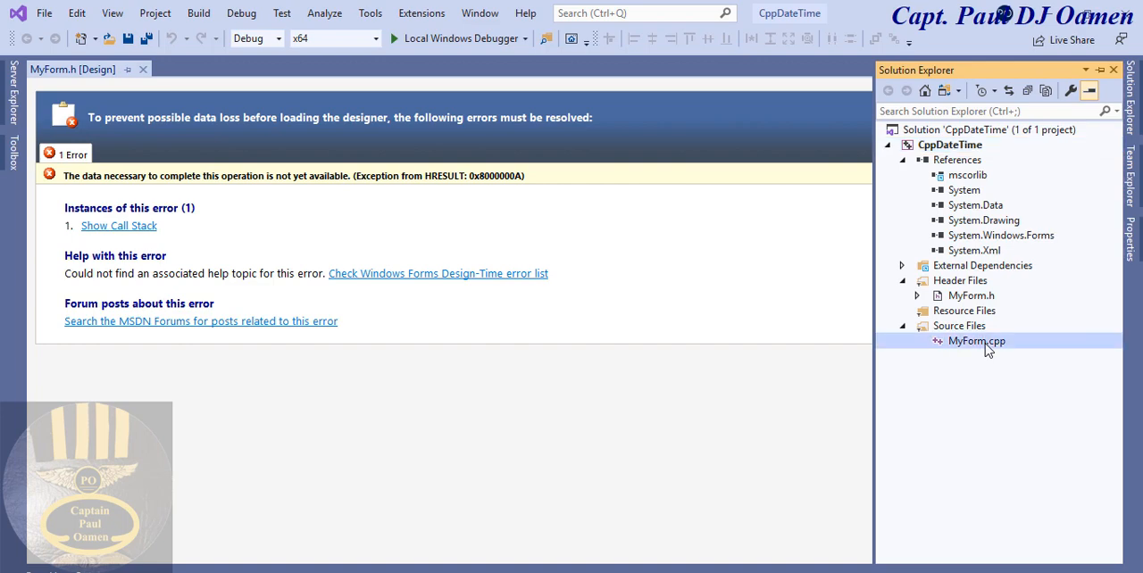
double_click(976, 341)
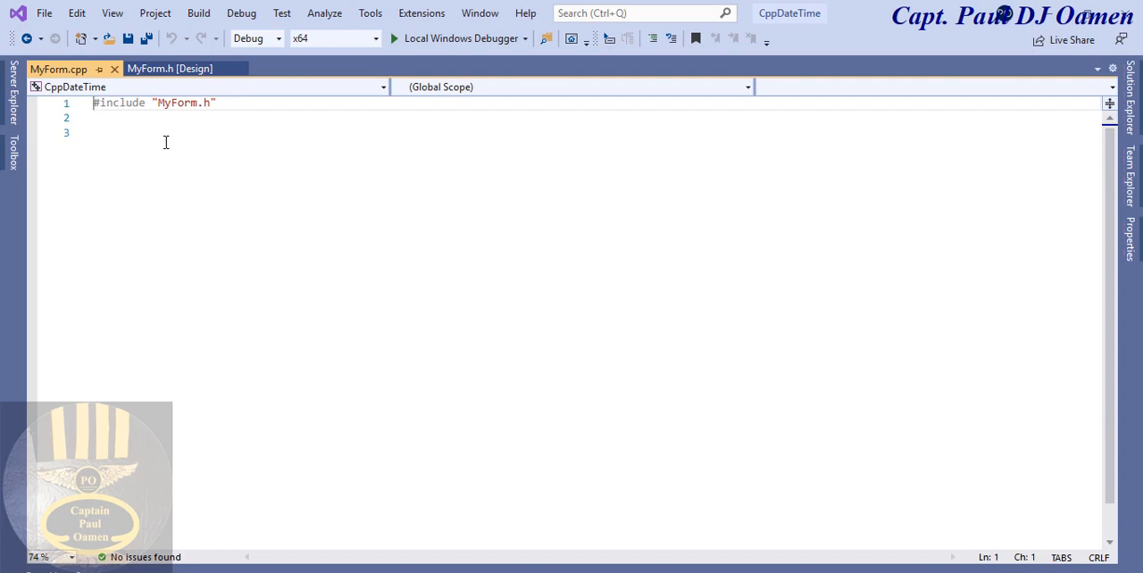
mouse_move(631, 488)
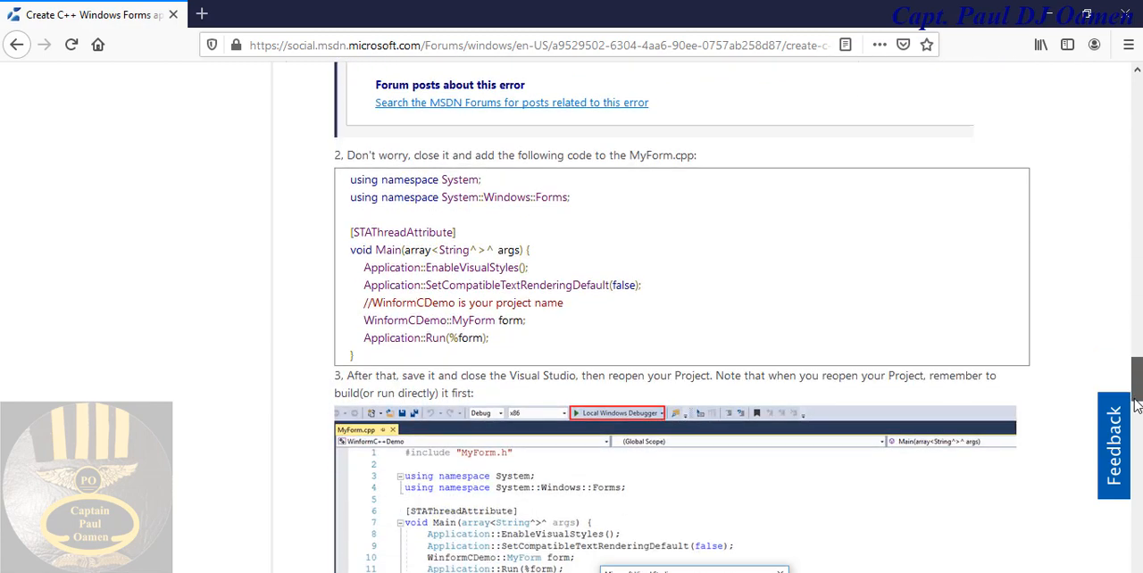
left_click_drag(350, 178, 490, 337)
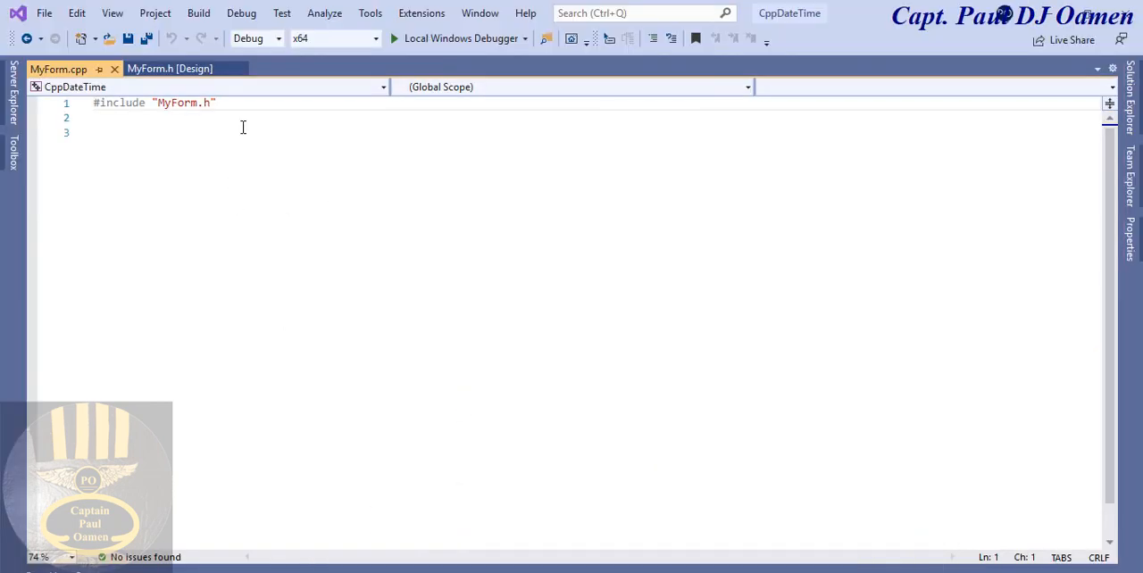
Step: Paste the Main function, rename WinformCDemo to CppDateTime, and test-run the empty form
key("enter")
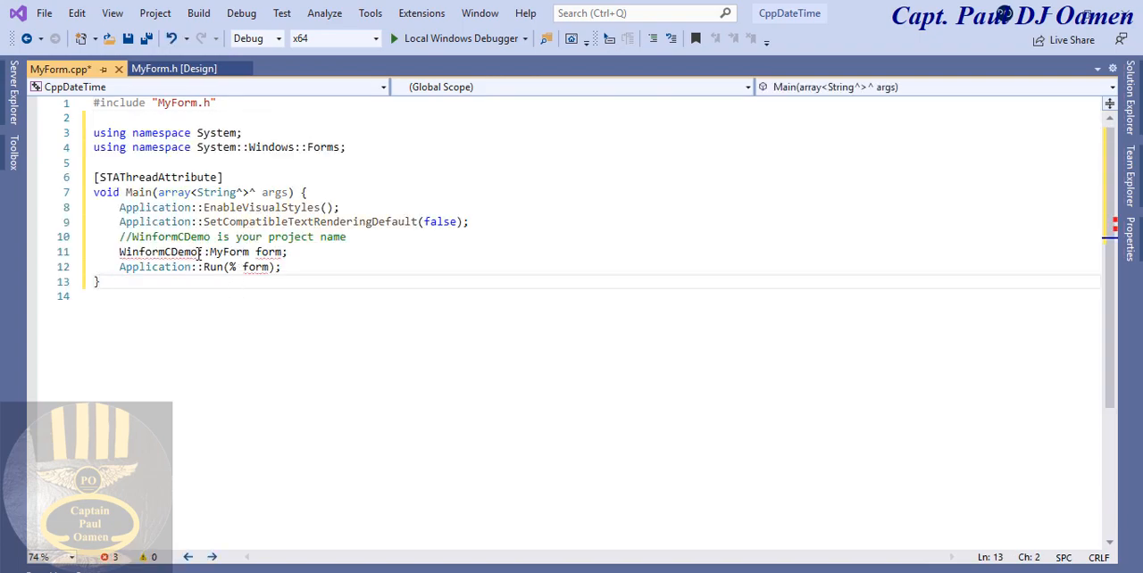
double_click(158, 251)
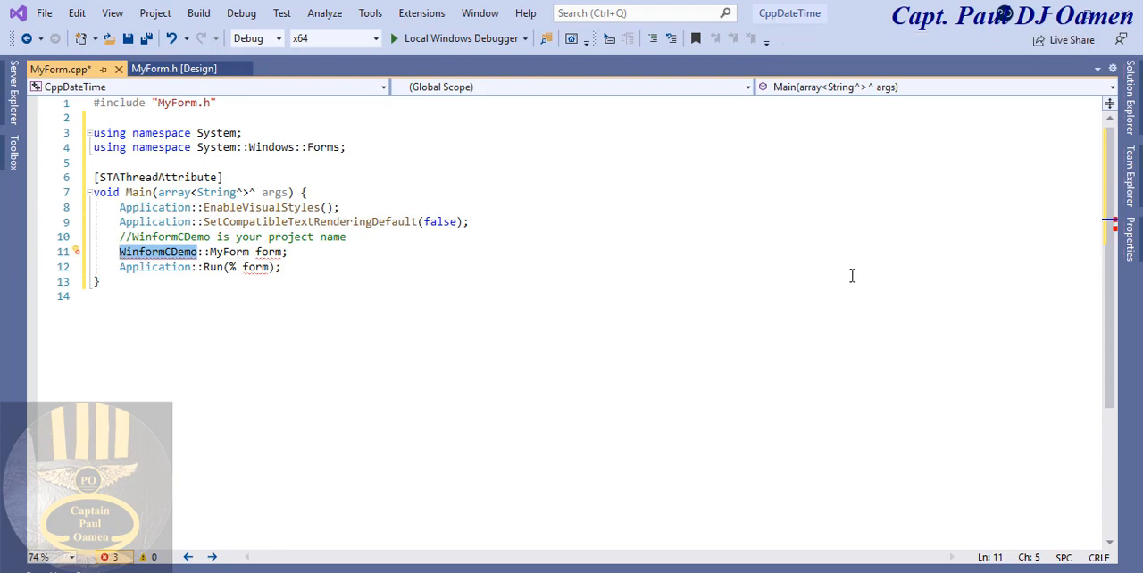
type("Cpp")
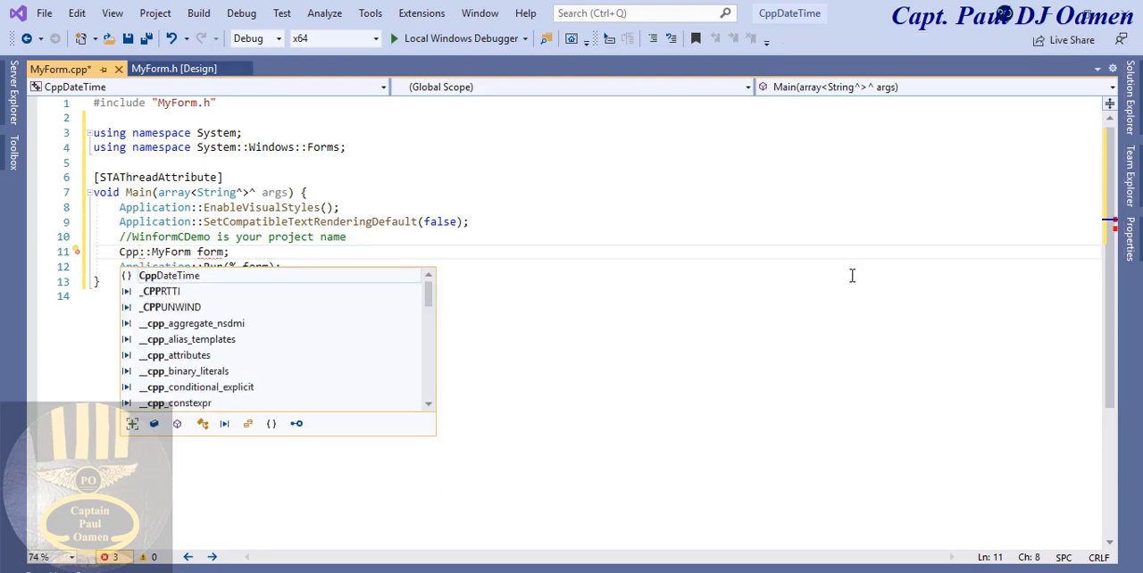
type("Date")
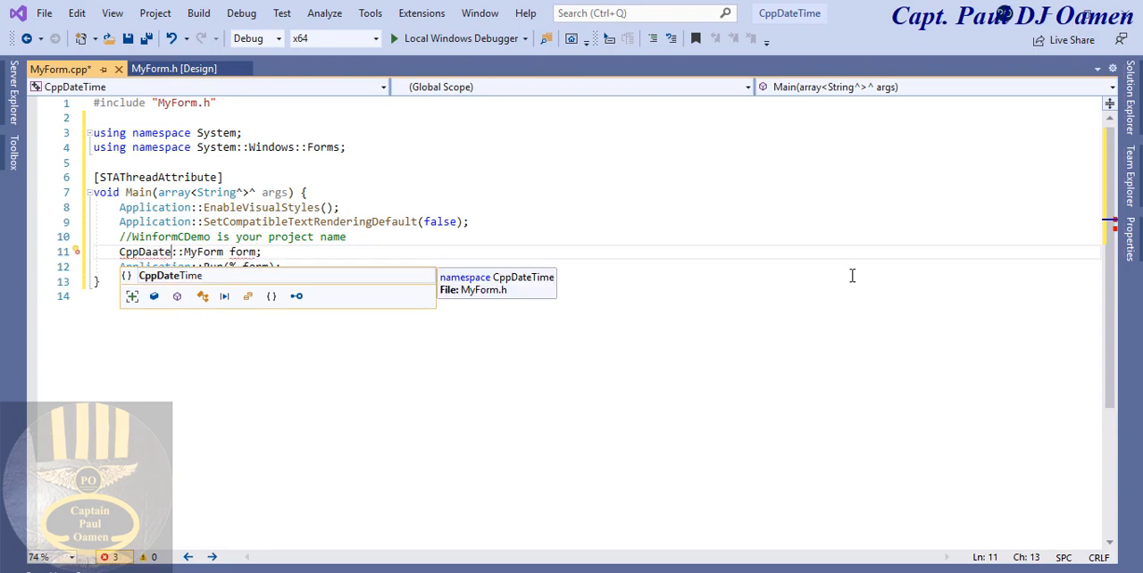
type("a")
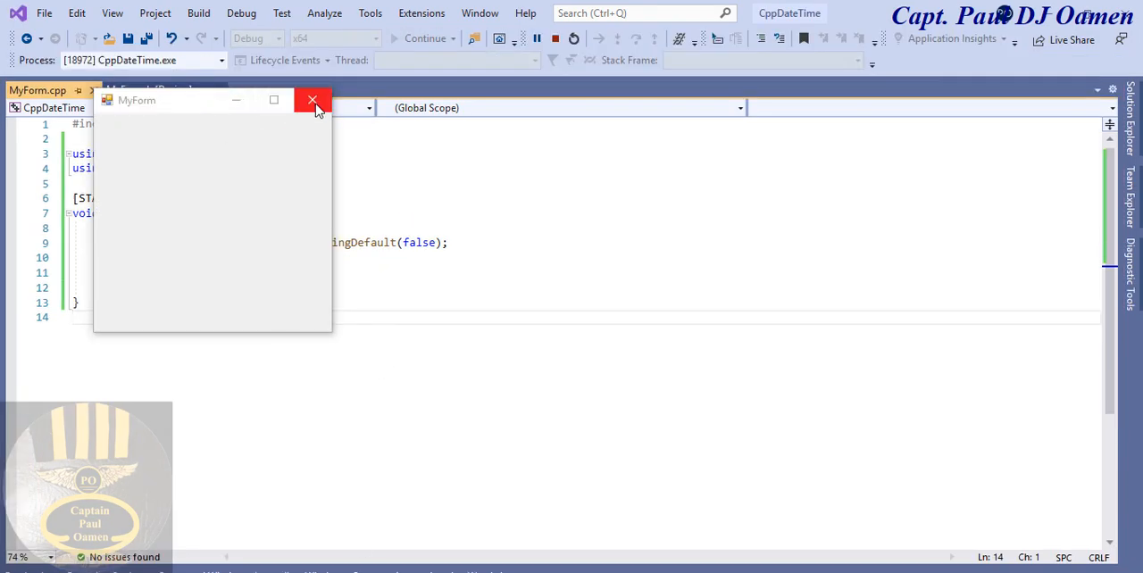
left_click(311, 100)
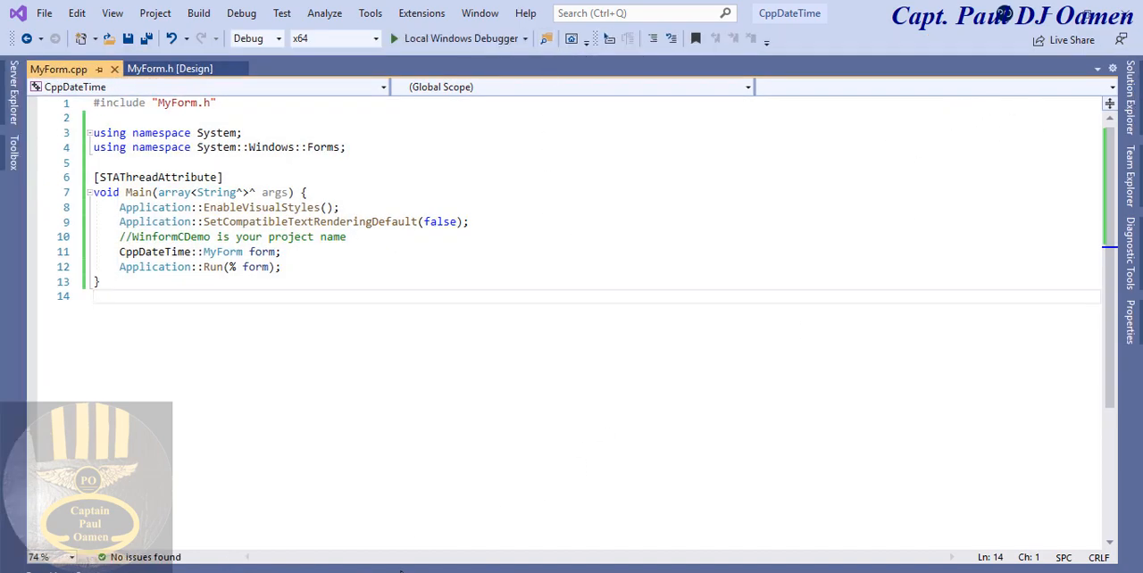
mouse_move(505, 536)
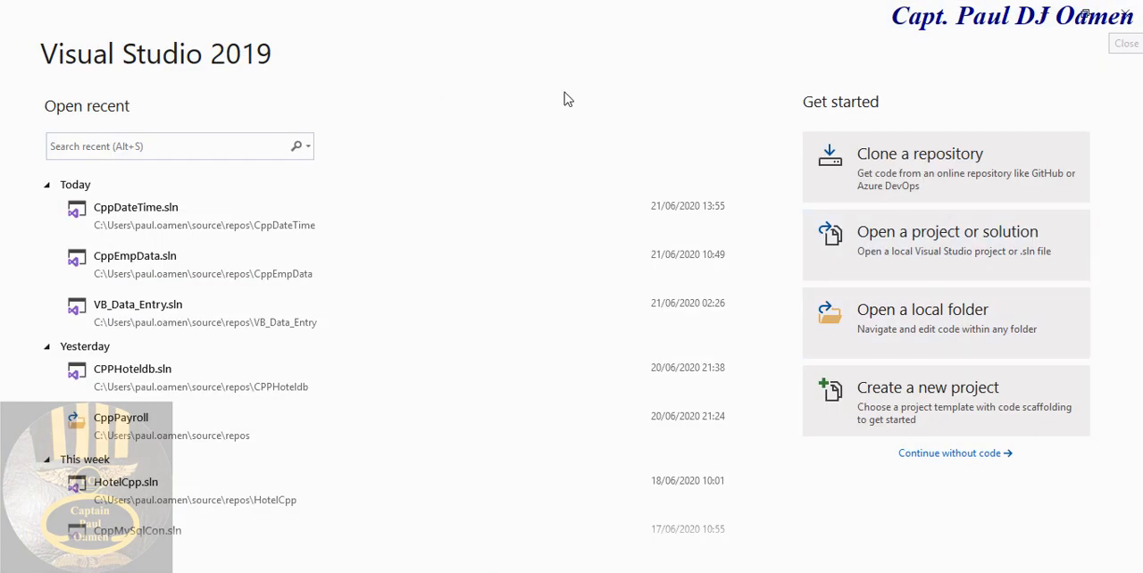
mouse_move(120, 214)
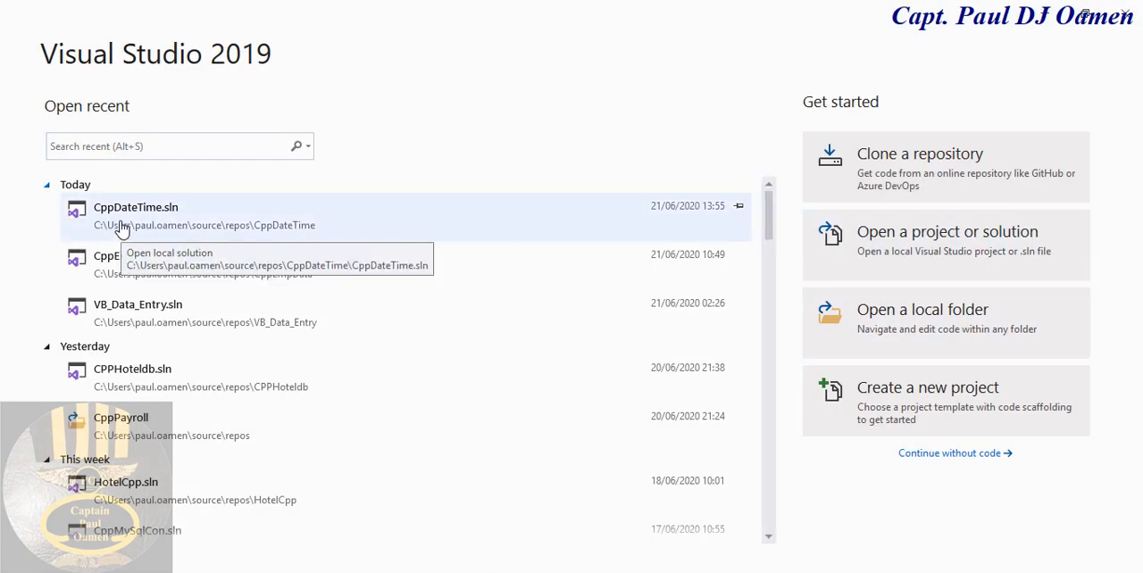
mouse_move(150, 221)
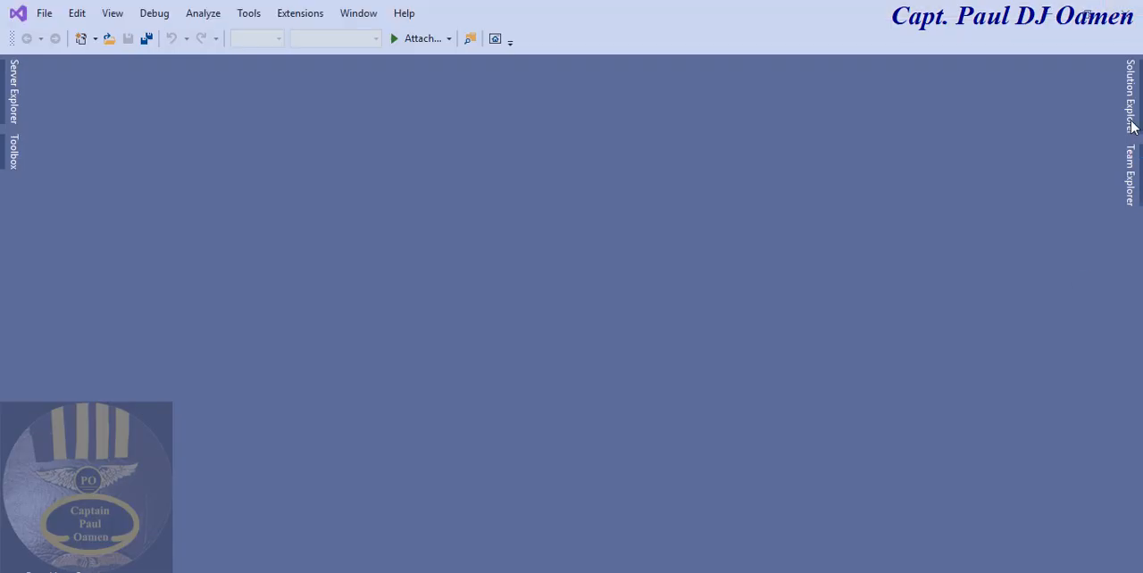
mouse_move(1132, 122)
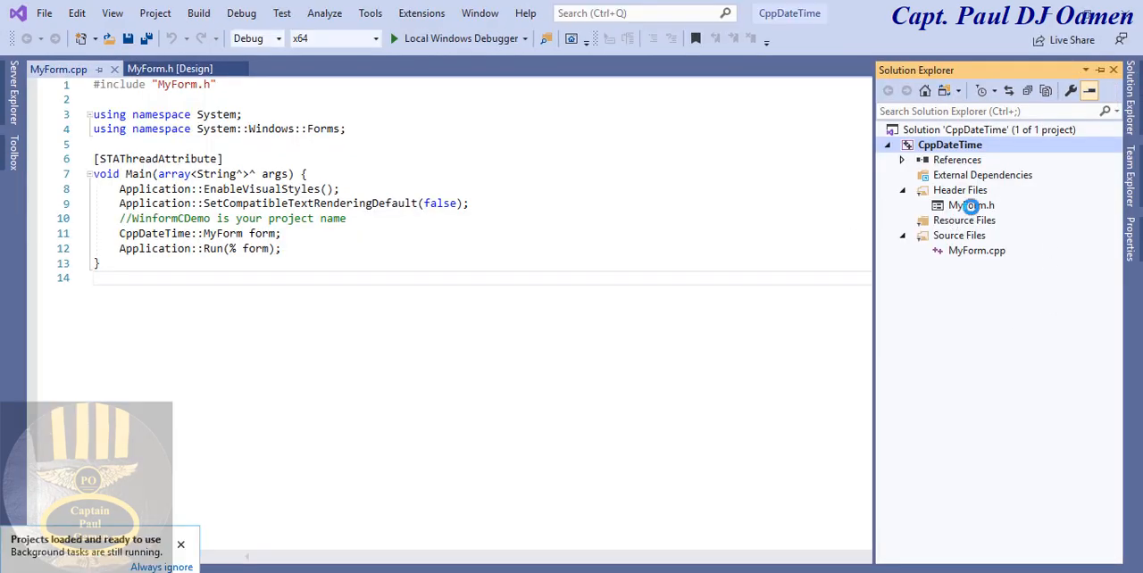
Step: Select MyForm.h in the reopened CppDateTime solution's Solution Explorer
left_click(972, 204)
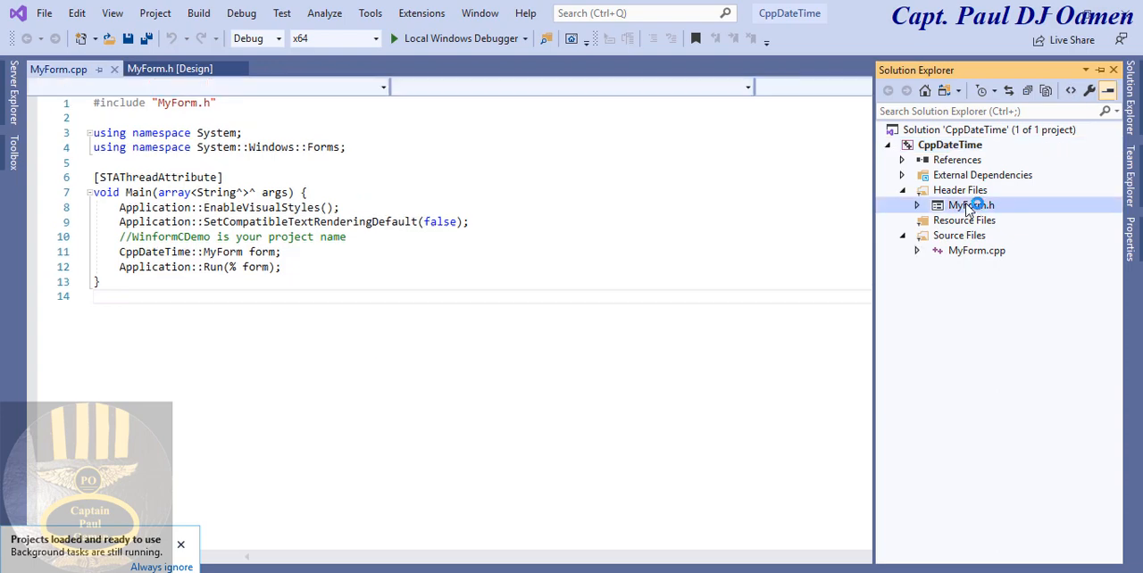
Step: Open MyForm in the designer and enlarge it to about 1386 wide, entering 788 in Size
left_click(169, 69)
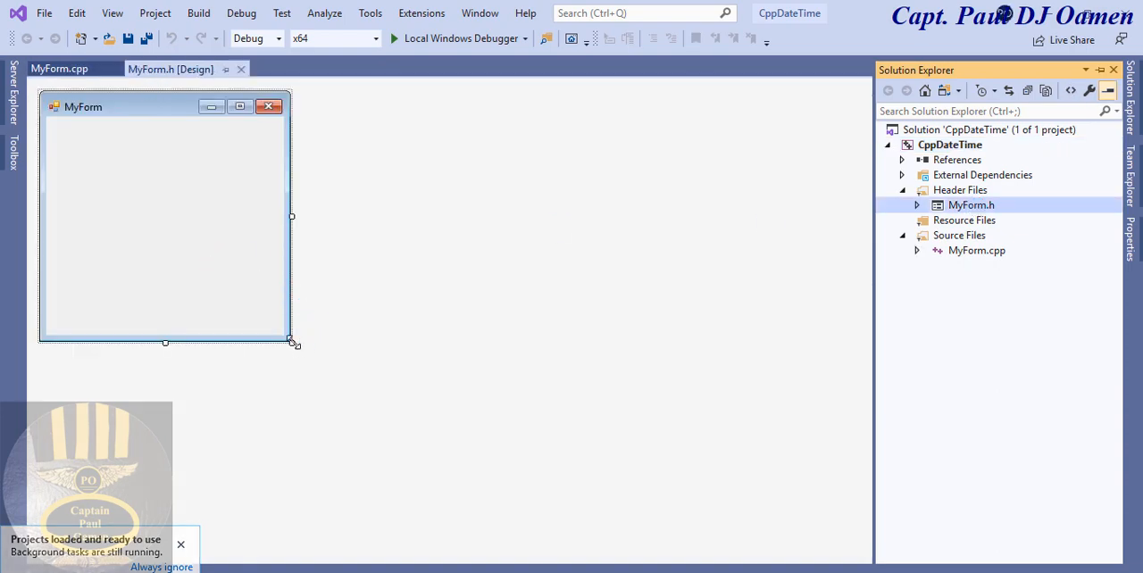
left_click_drag(293, 344, 404, 426)
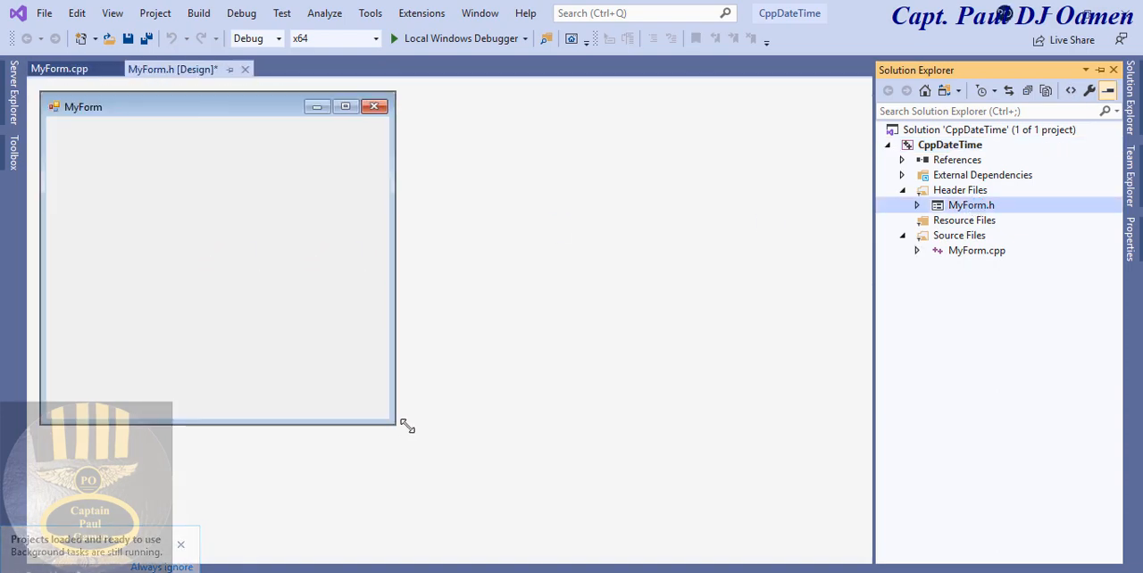
left_click_drag(407, 426, 819, 489)
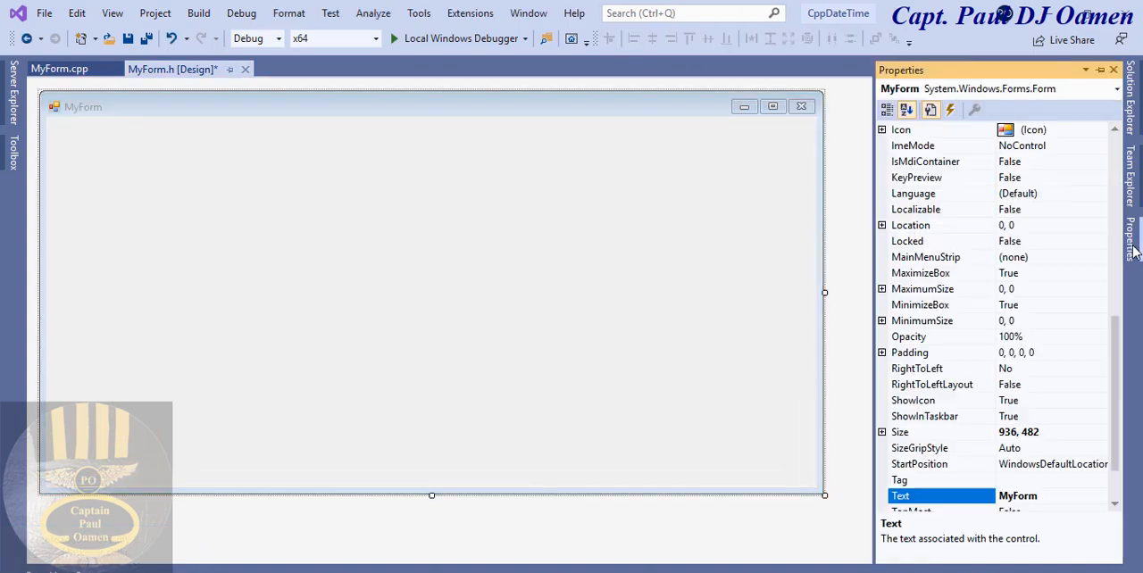
left_click(1018, 432)
type("1386,")
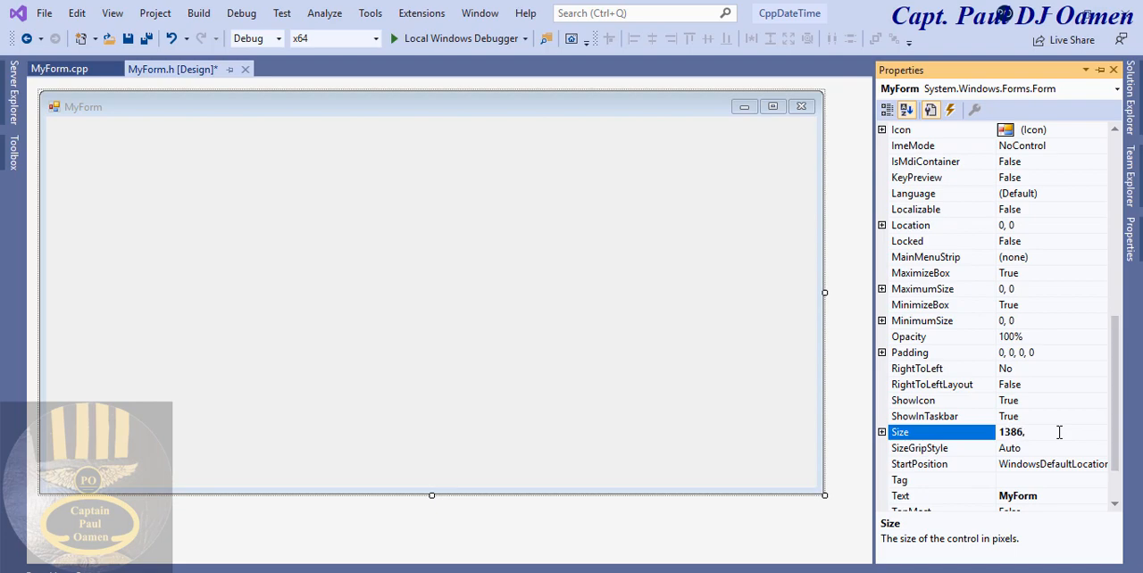
type("788")
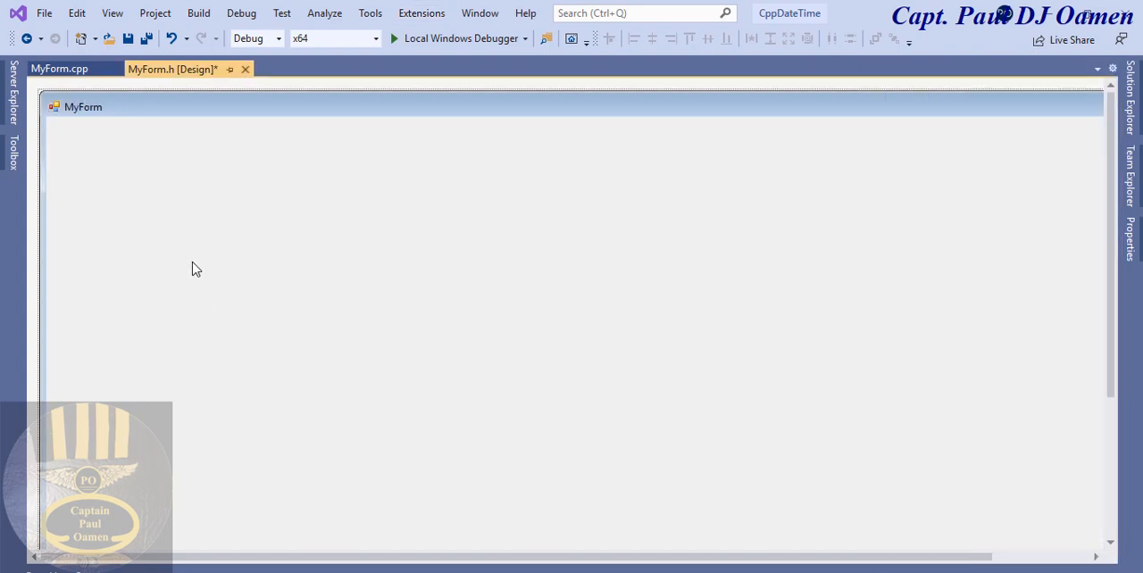
left_click(12, 152)
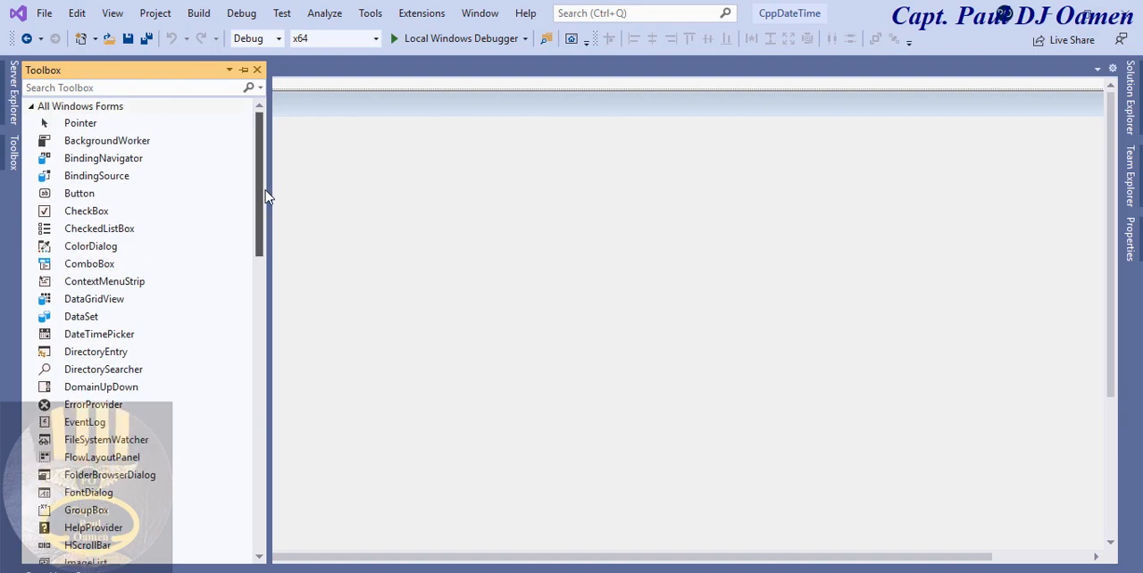
Step: Add a Timer component to MyForm from the Toolbox's All Windows Forms list
scroll("down", 3)
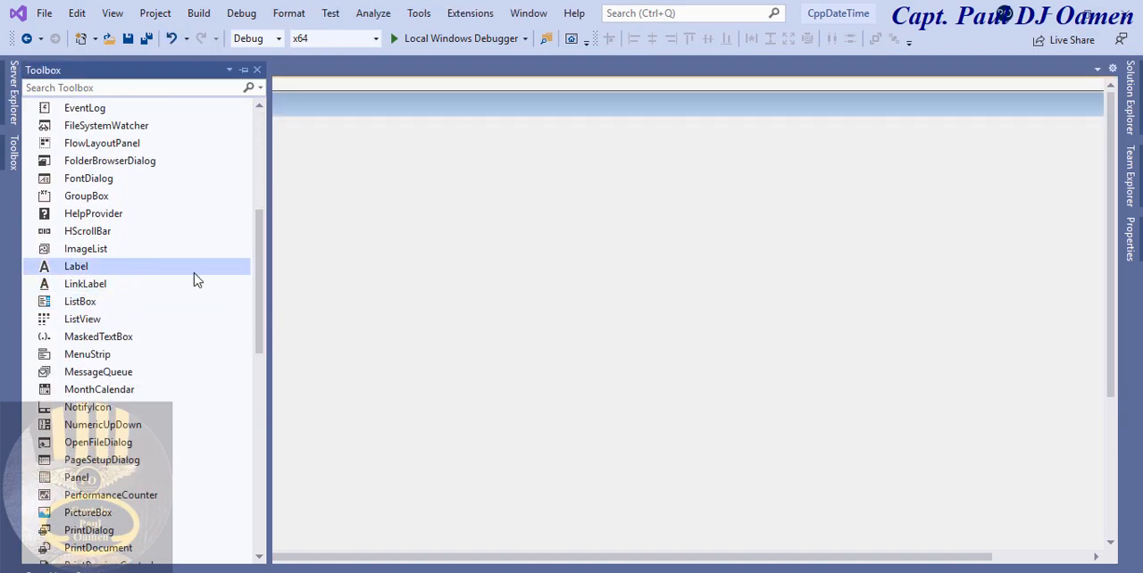
scroll("down", 3)
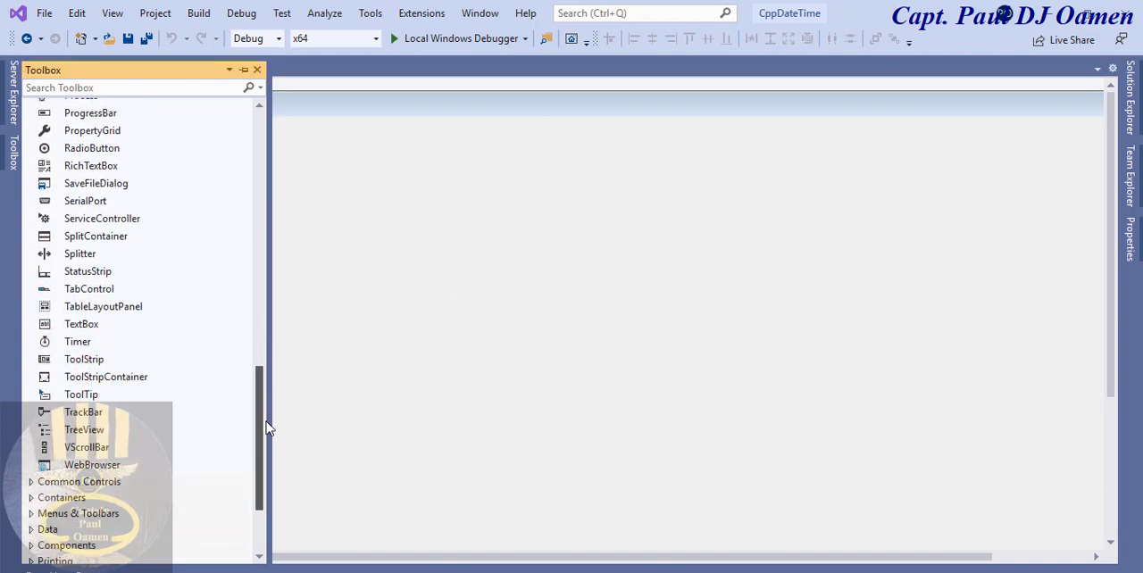
mouse_move(78, 342)
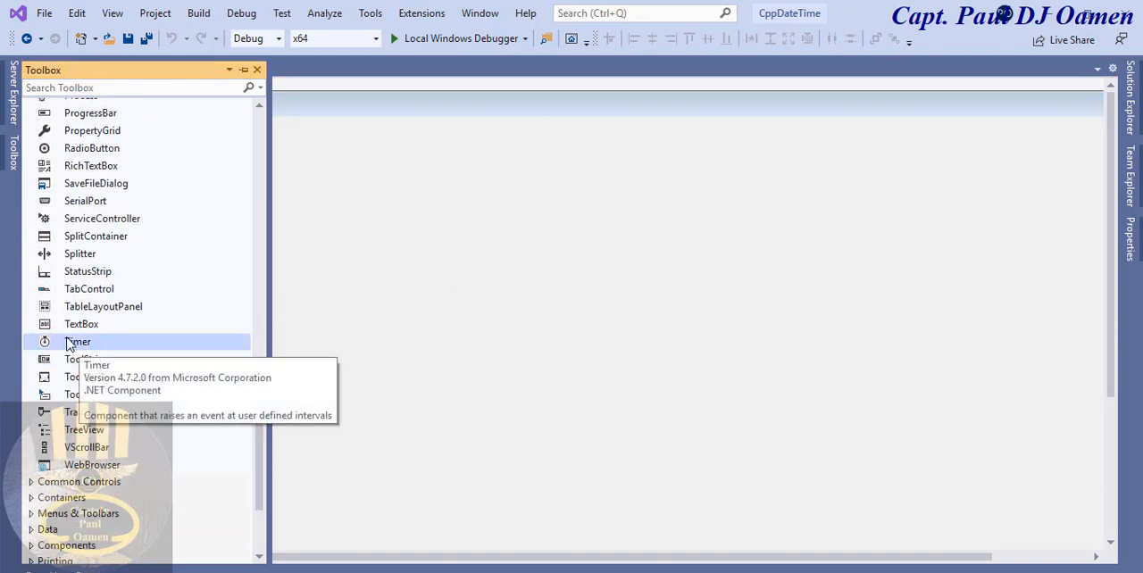
double_click(78, 342)
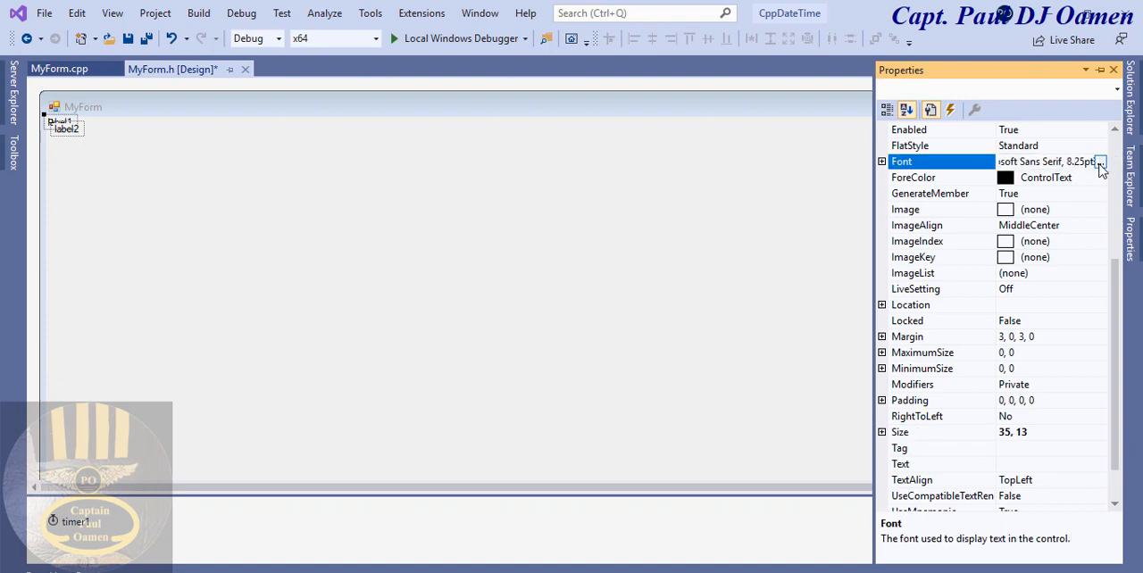
Step: Give the labels a bold 36-point font
left_click(1101, 162)
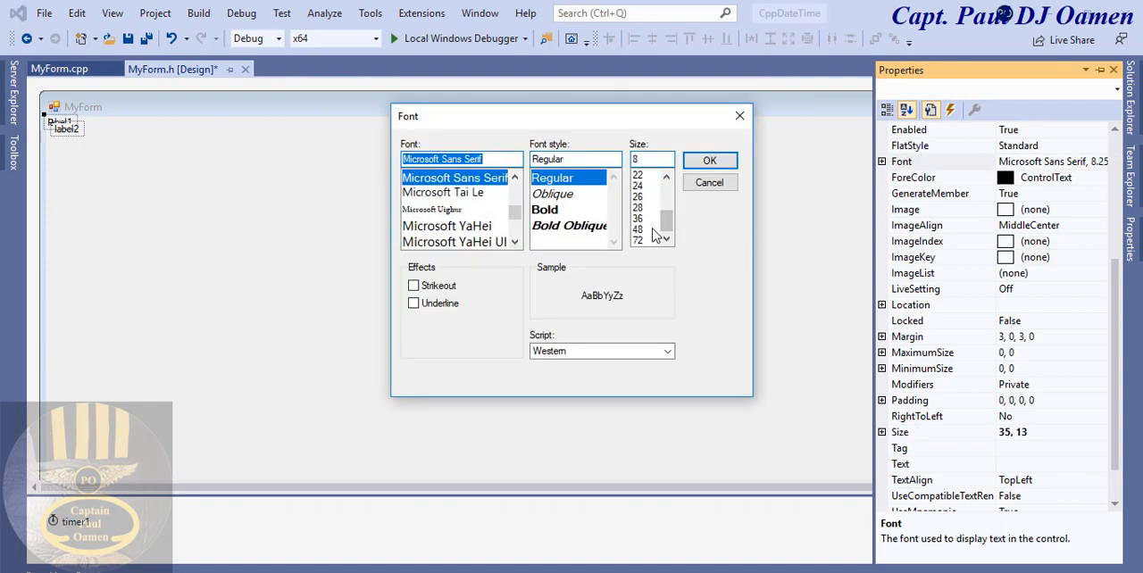
left_click(638, 218)
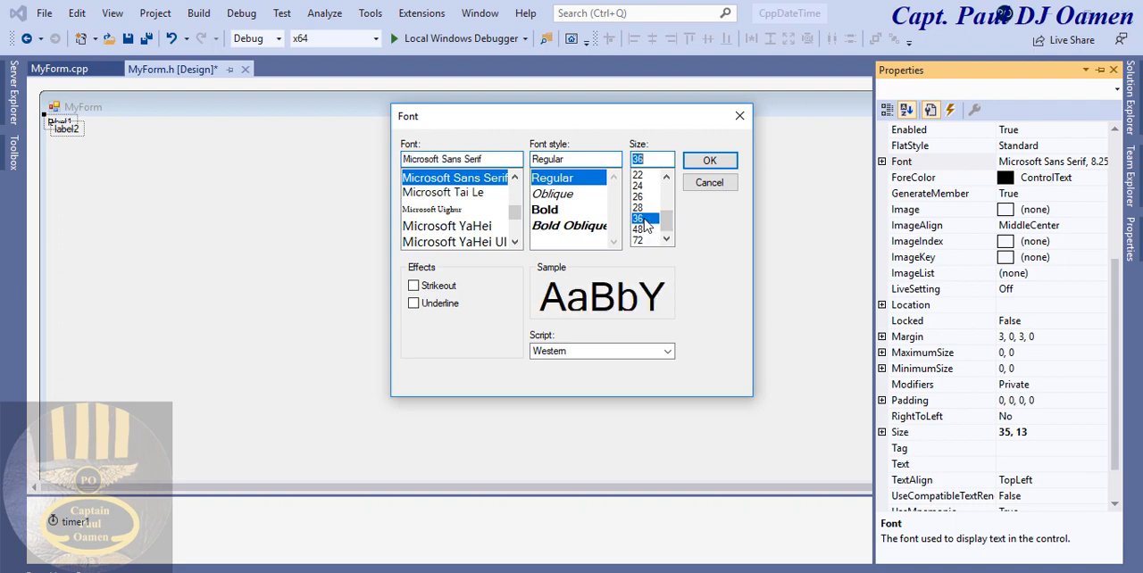
left_click(544, 209)
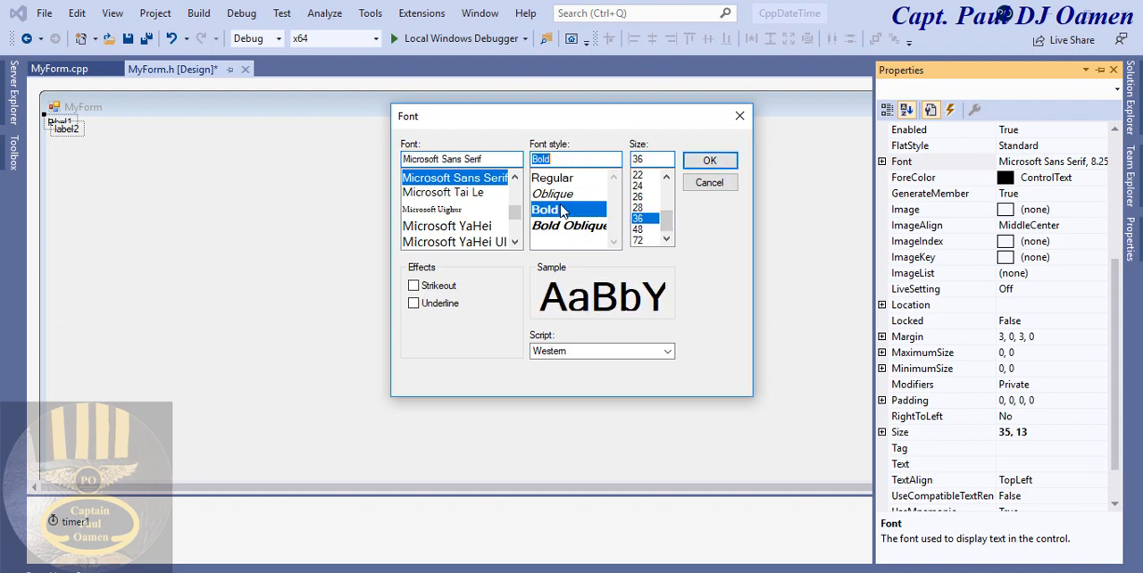
Step: Place label2 directly below label1 mid-form, then select label1
left_click(709, 159)
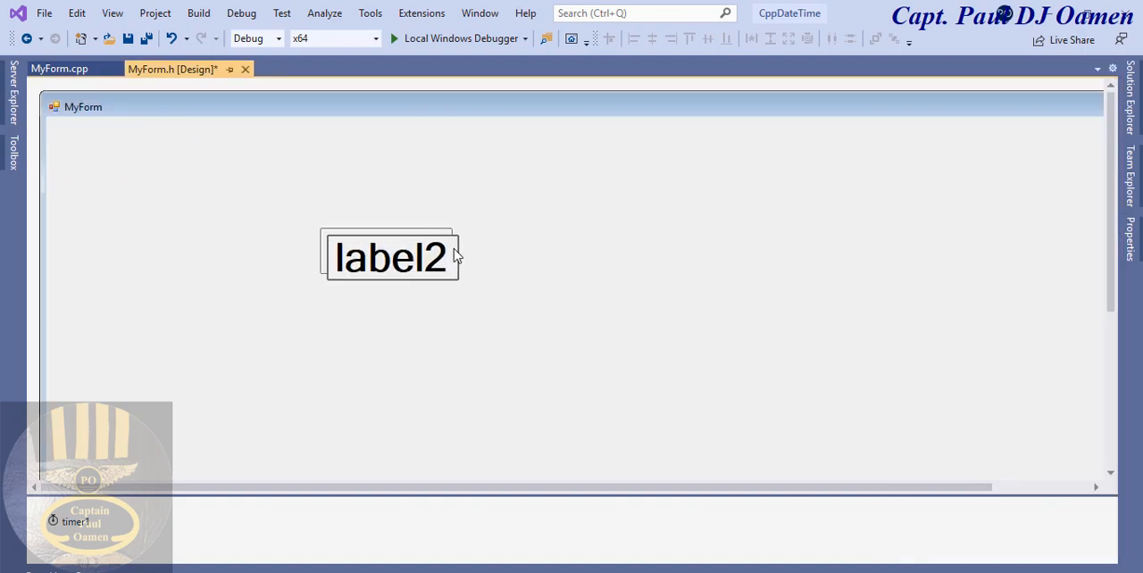
left_click_drag(390, 257, 527, 369)
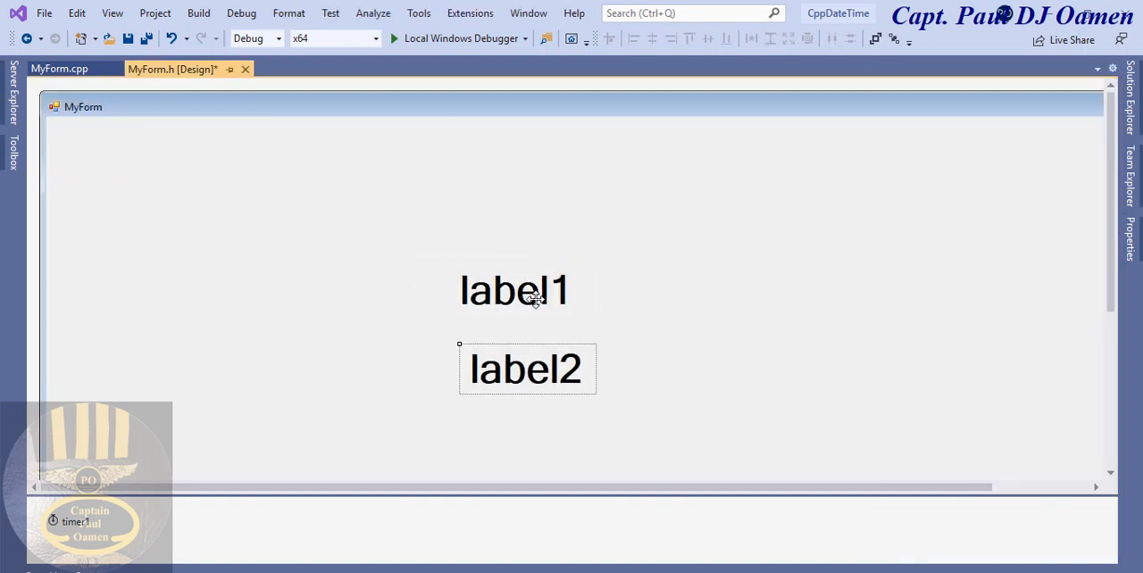
left_click(514, 290)
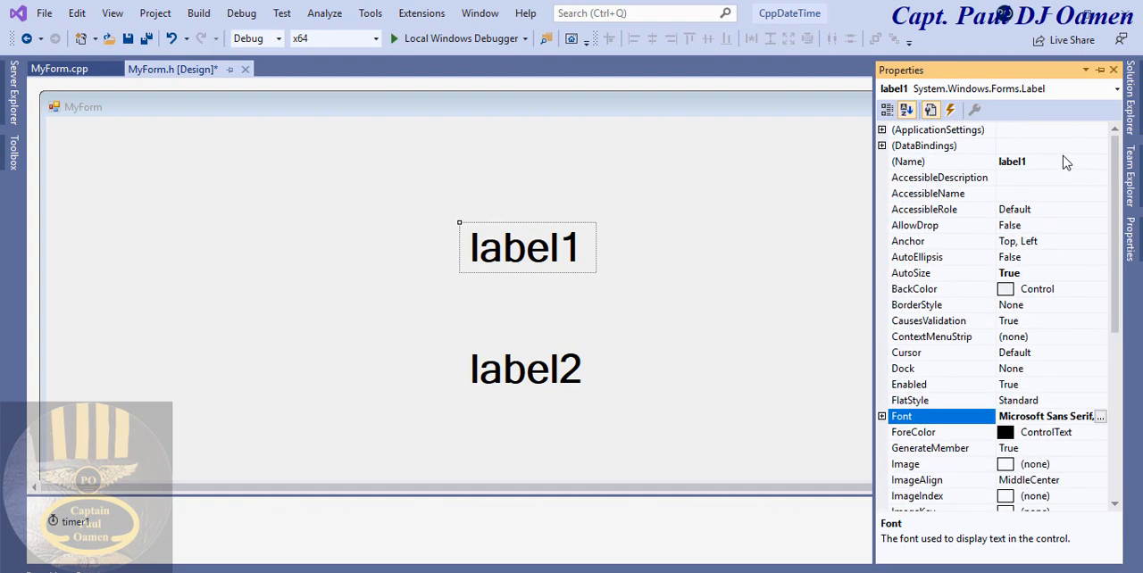
Step: Set label1's (Name) to lblTime and label2's (Name) to lblDate in Properties
left_click(1012, 162)
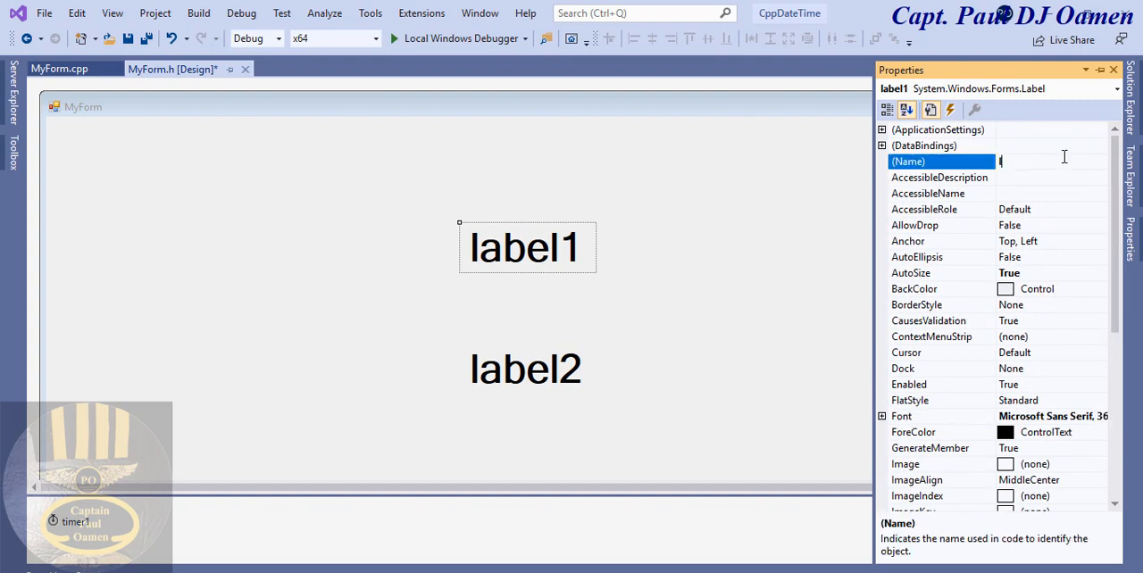
type("lblTime")
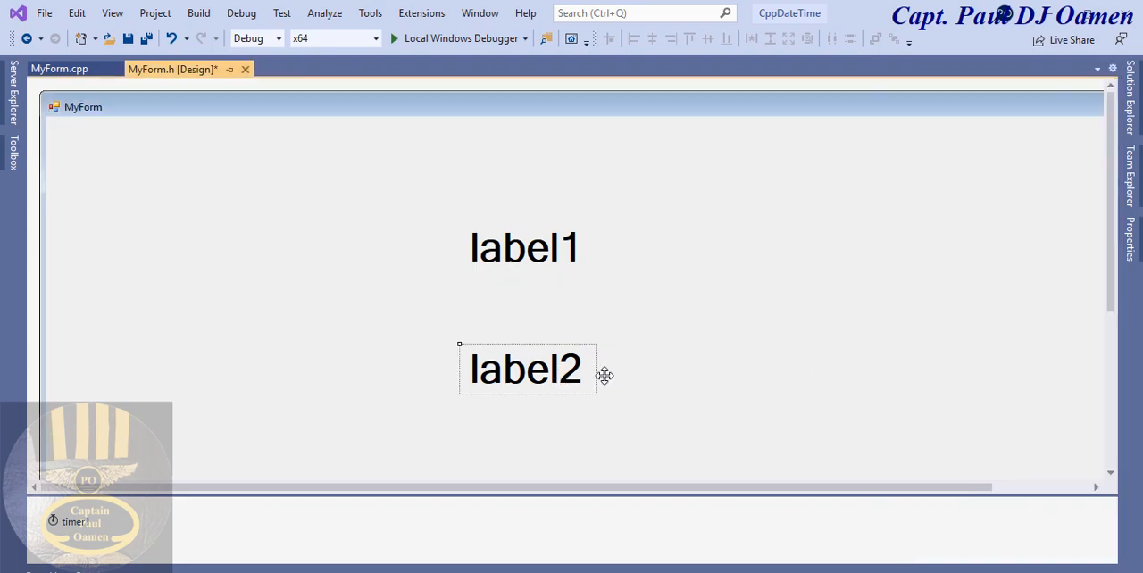
left_click(526, 369)
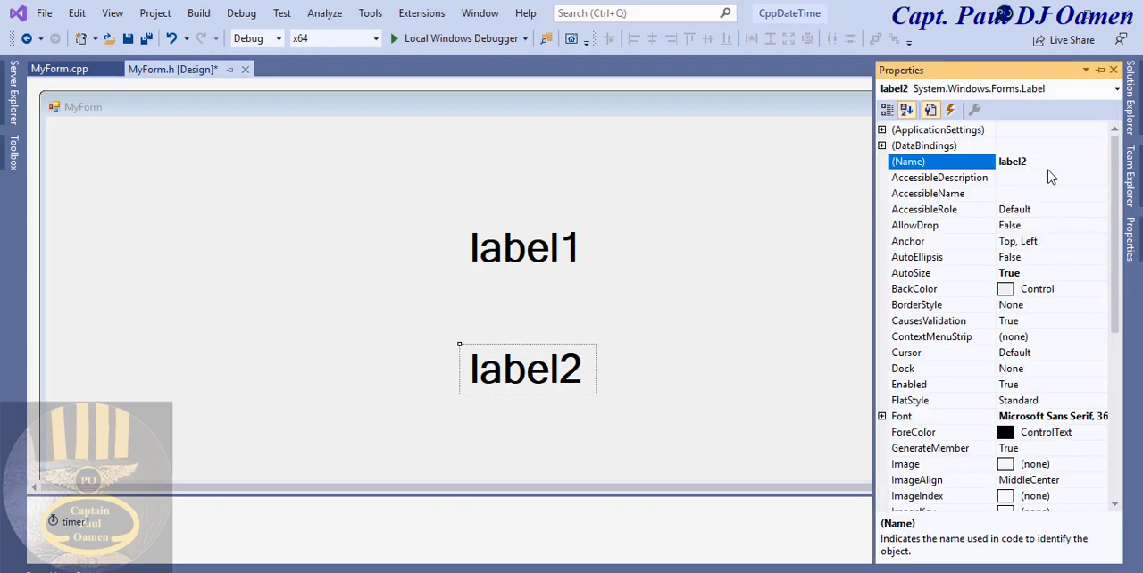
type("lb")
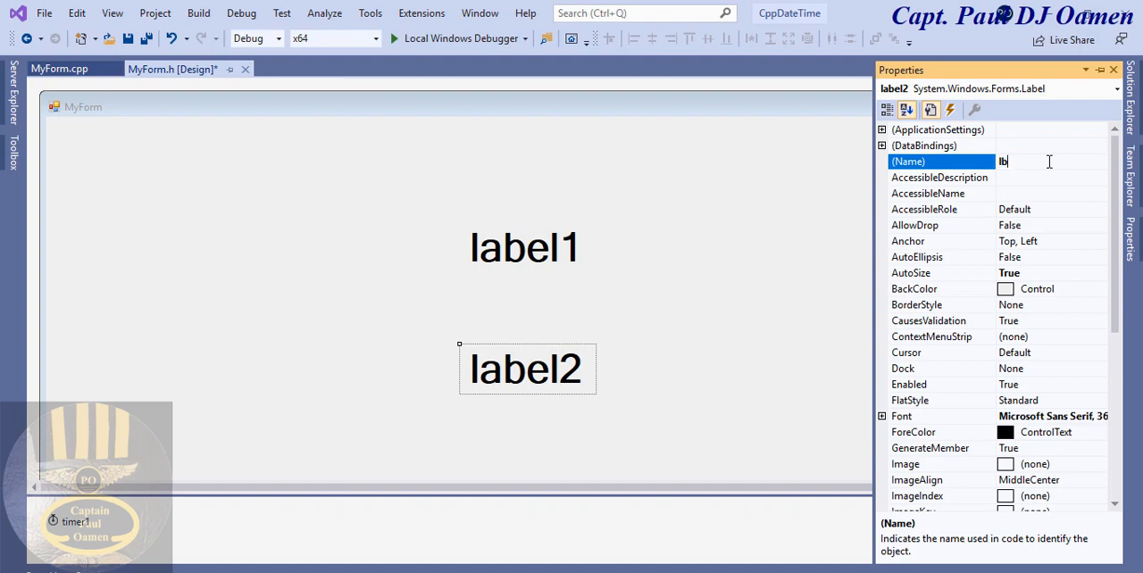
type("lblDat")
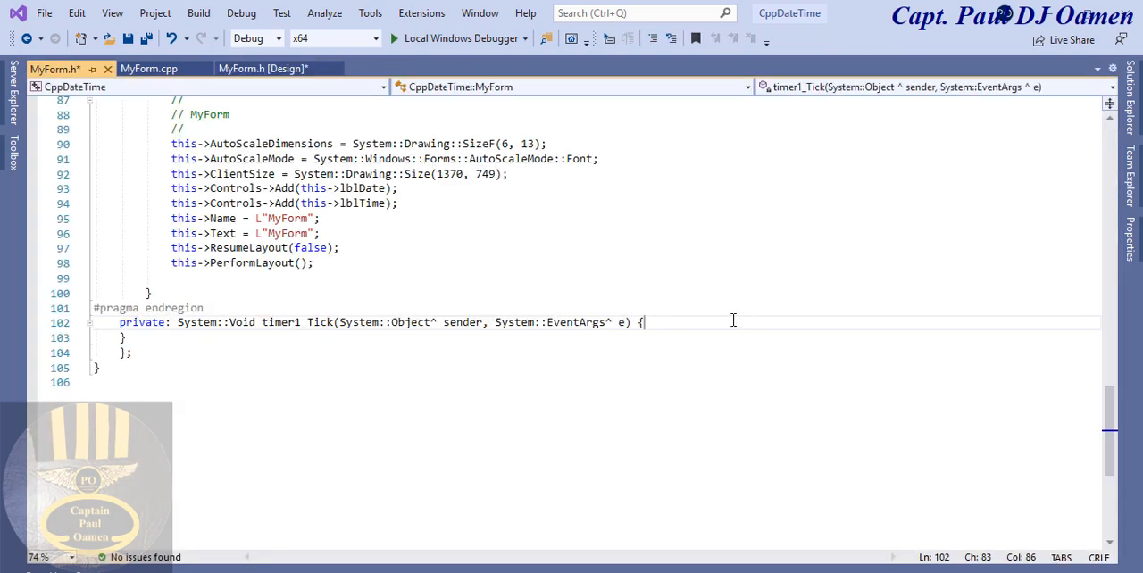
Step: In timer1_Tick, declare DateTime dt and assign dt.Now.ToLongTimeString() to lblTime and lblDate
type("DateTime d = DateTime::Now;")
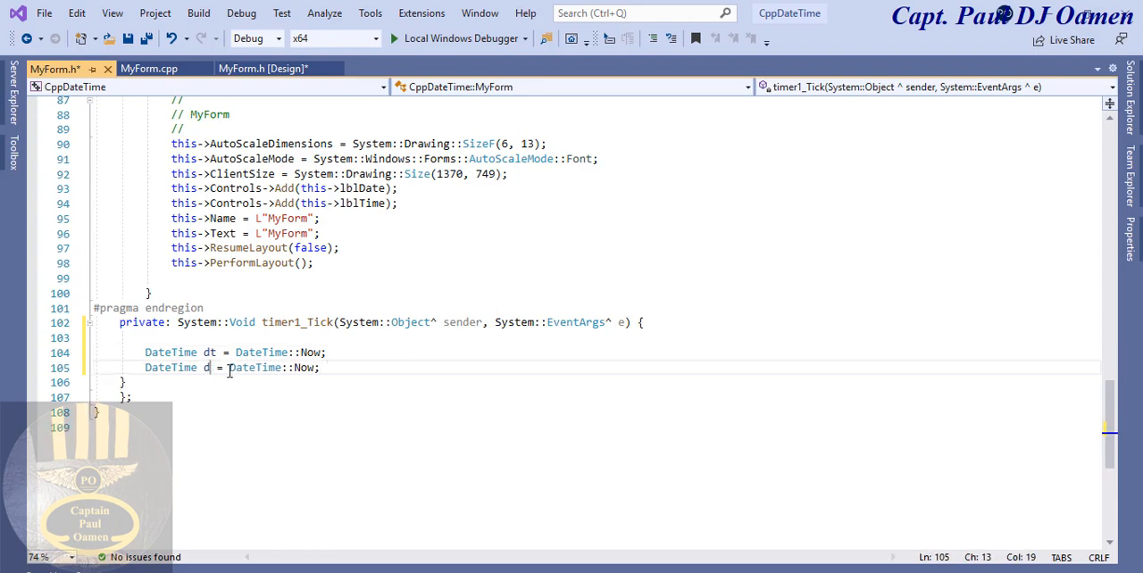
type("a")
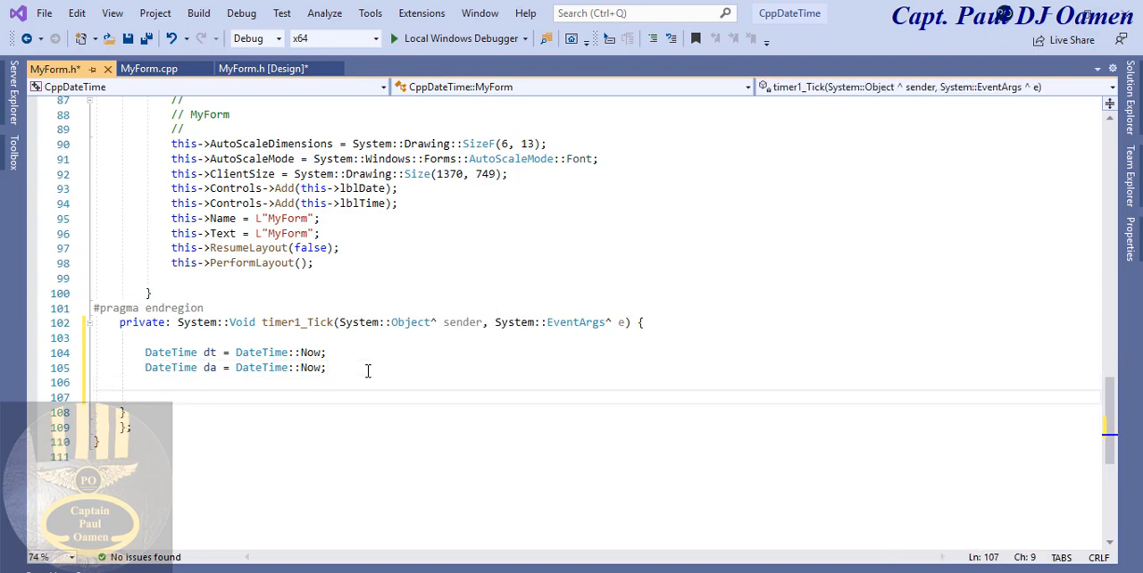
type("lb")
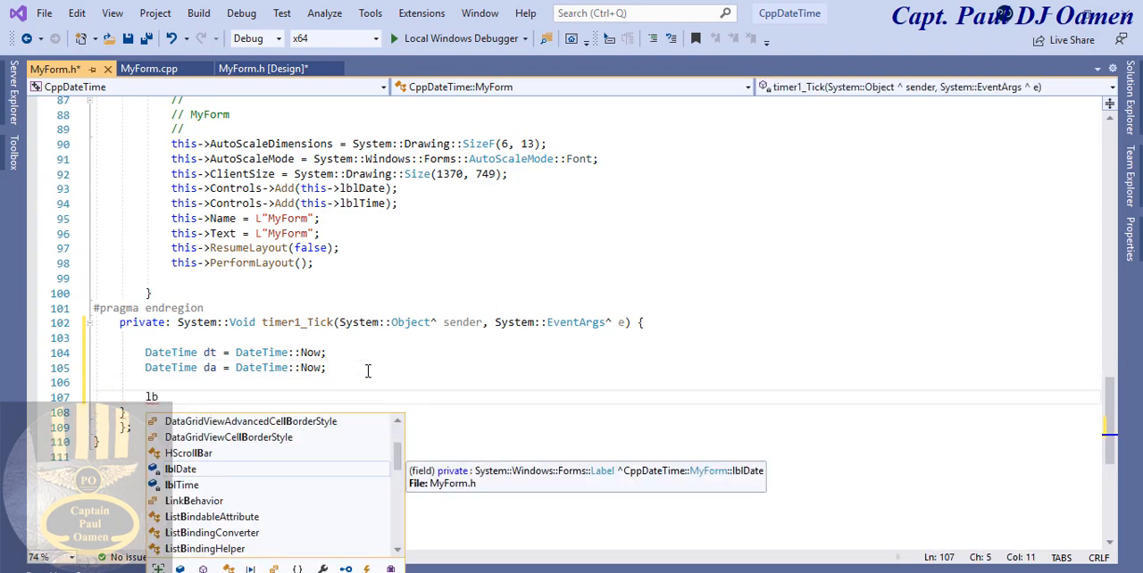
type("lTime->Time")
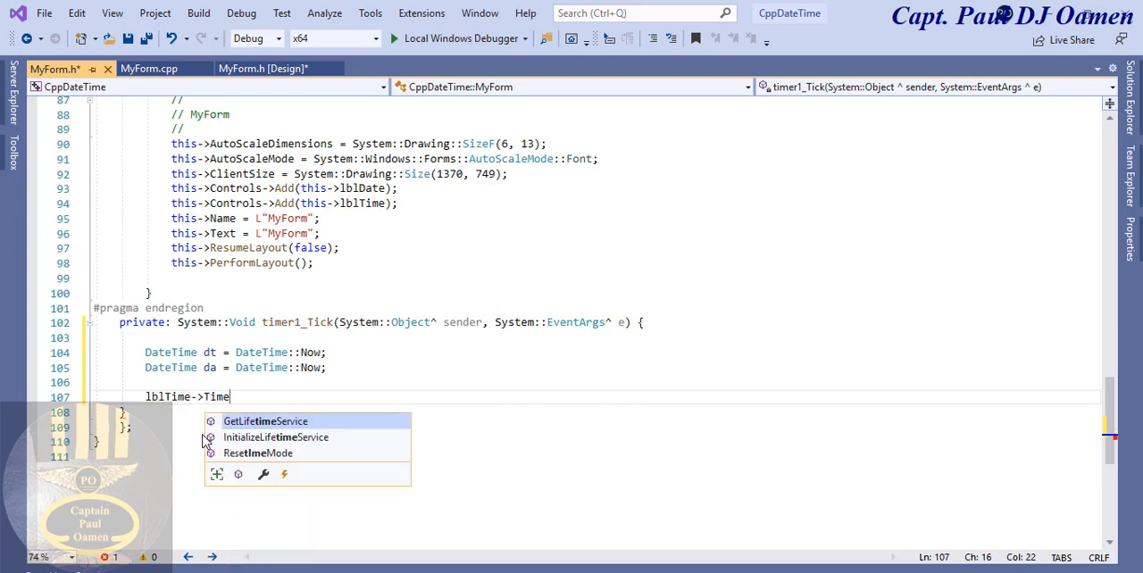
type("=")
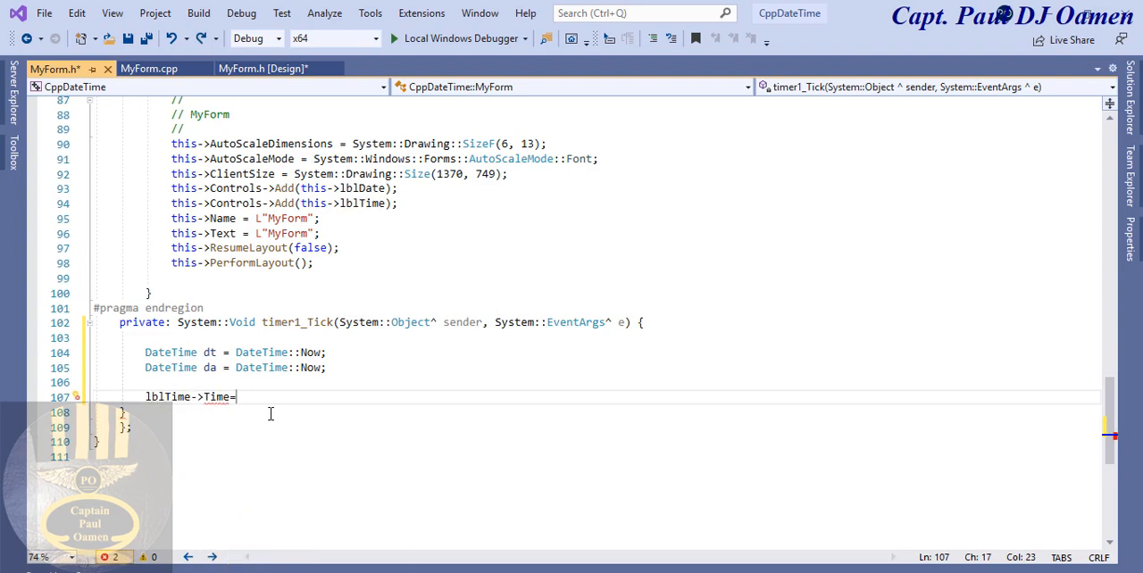
type("dt")
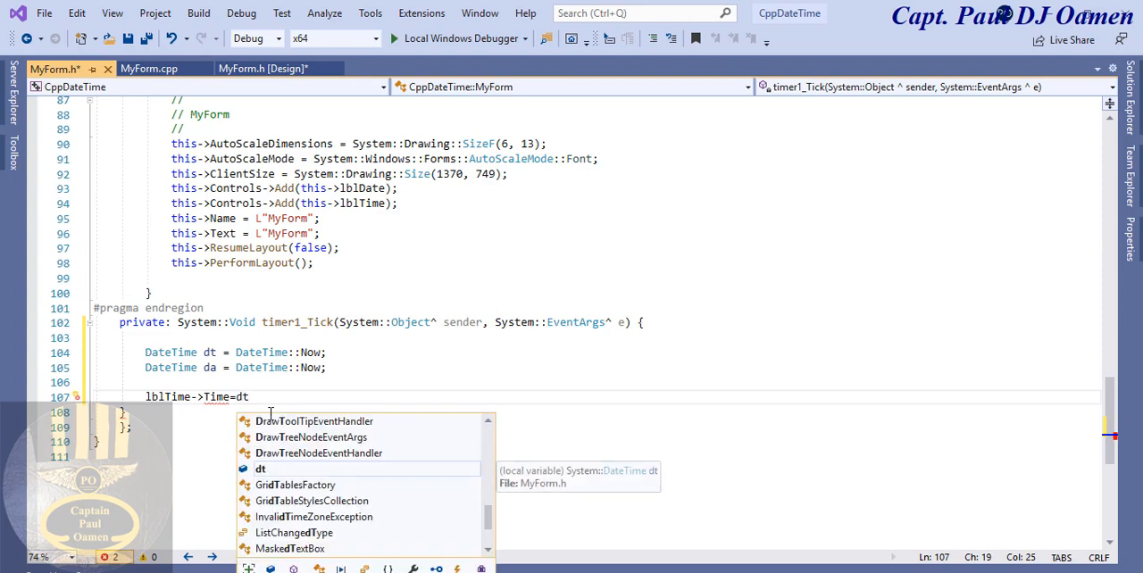
type(".")
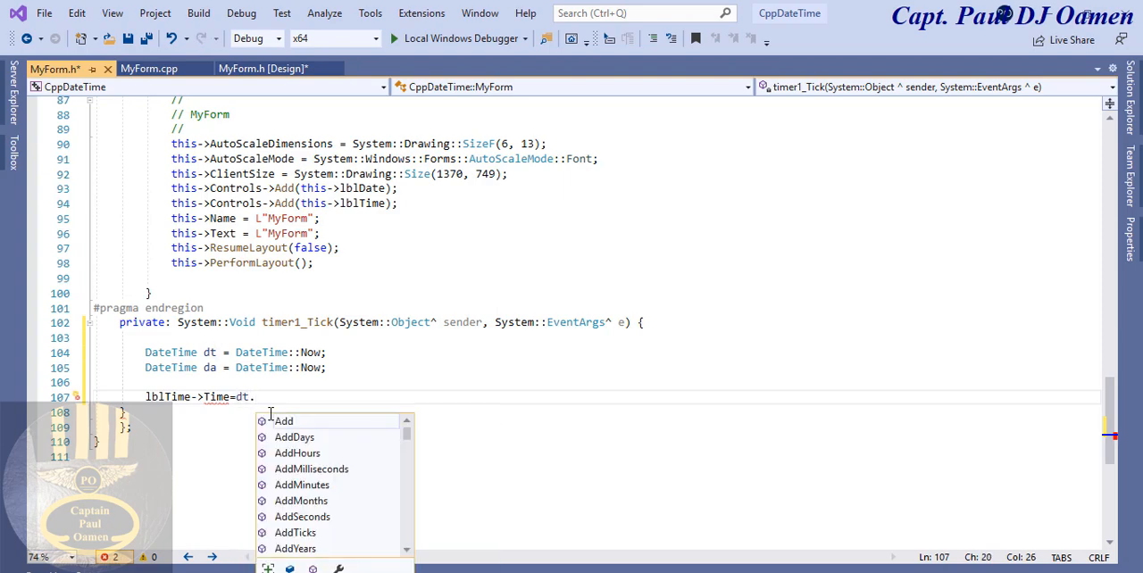
type("Now.")
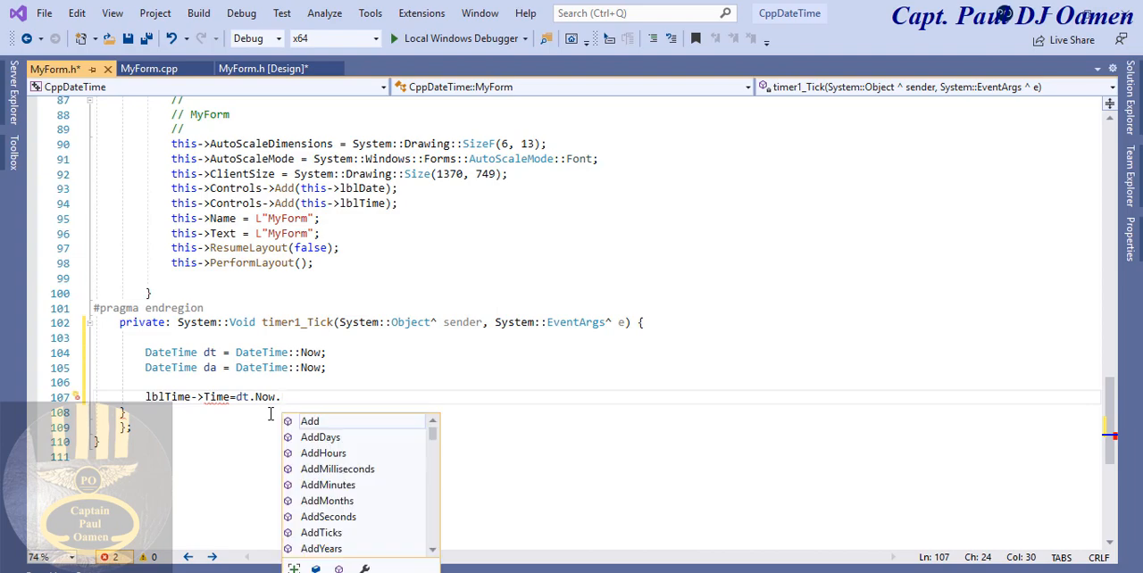
type("tol")
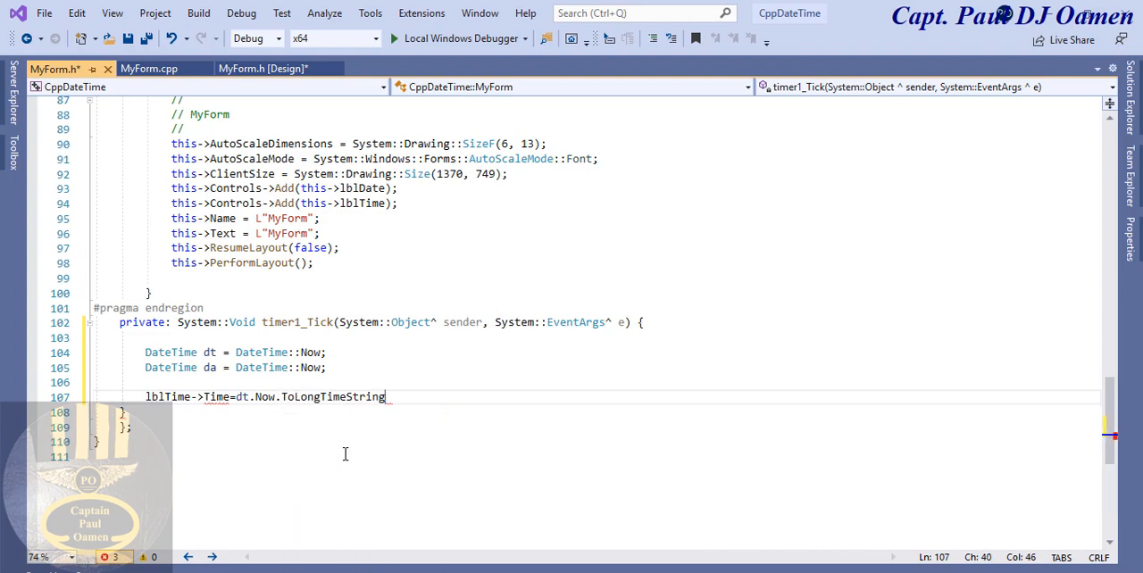
type("();")
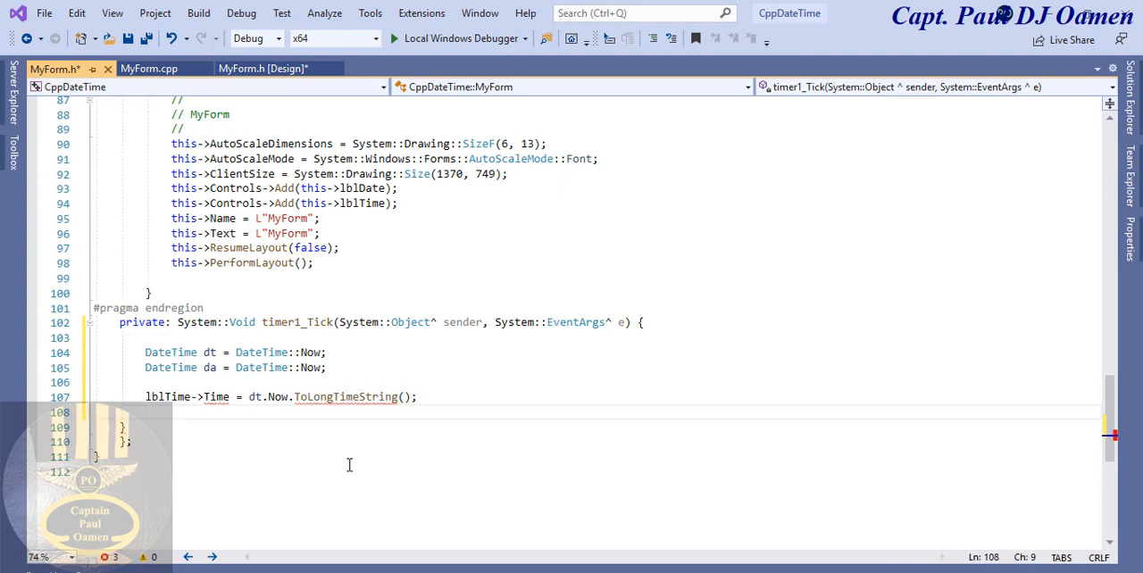
double_click(215, 397)
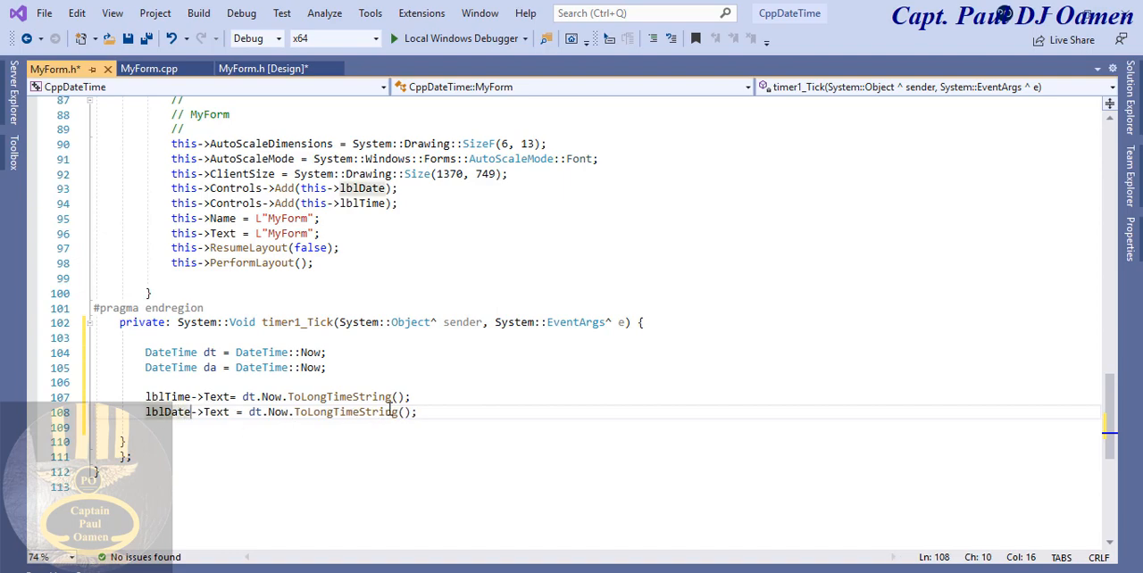
double_click(344, 412)
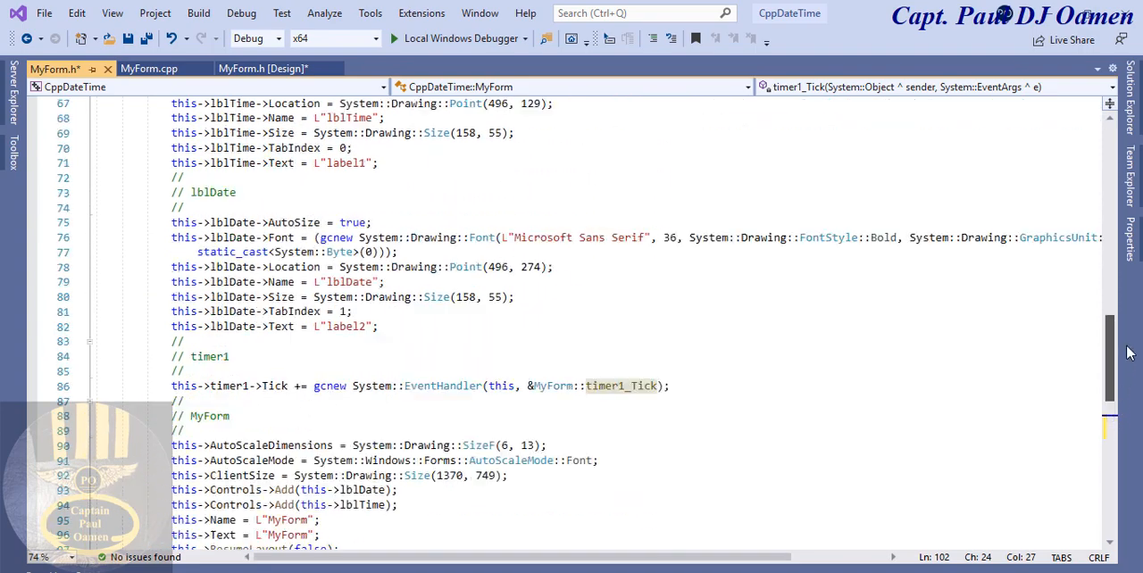
Step: Add timer1->Start() to the MyForm constructor and switch lblDate to ToLongDateString()
scroll("up", 3)
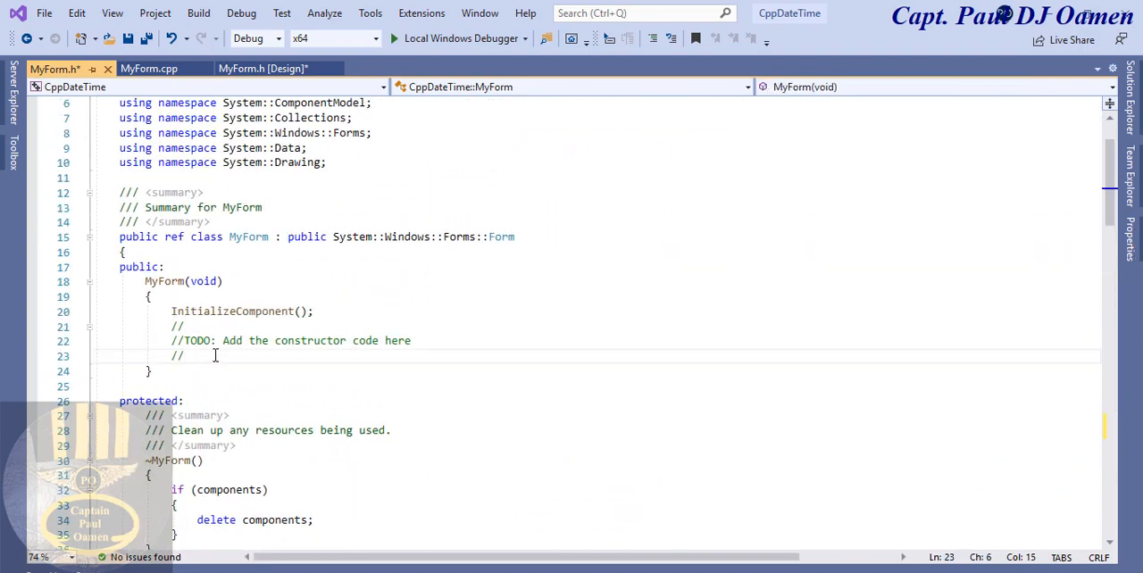
type("timer1")
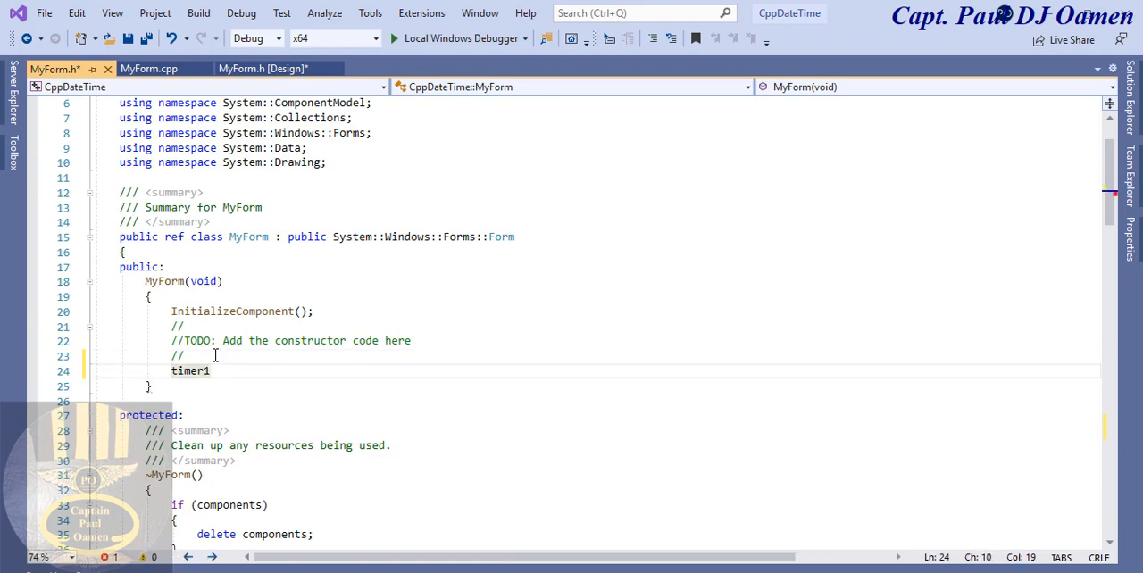
type("->")
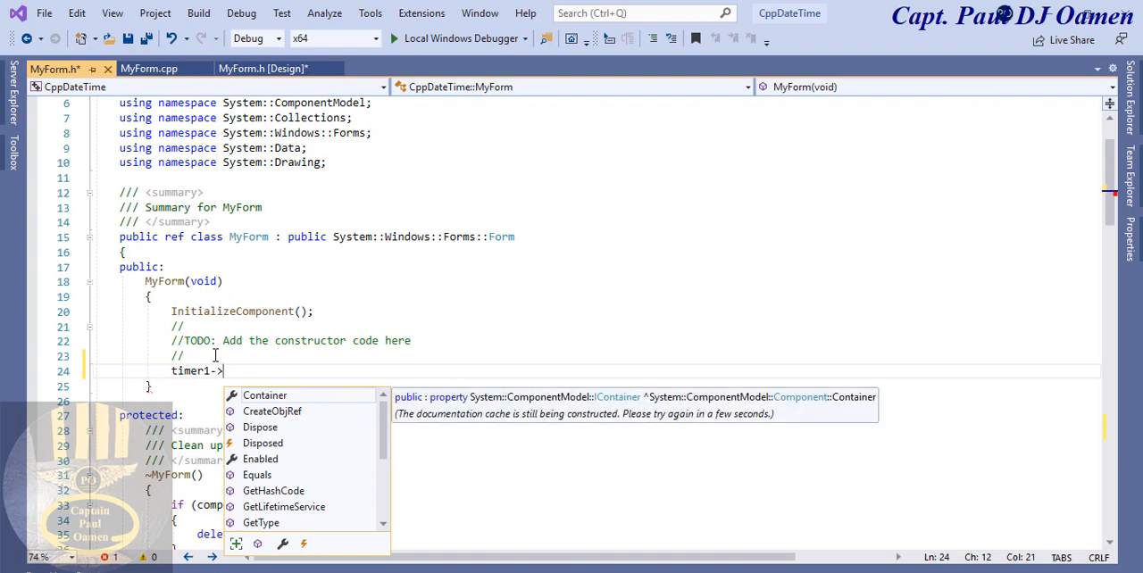
type("Start();")
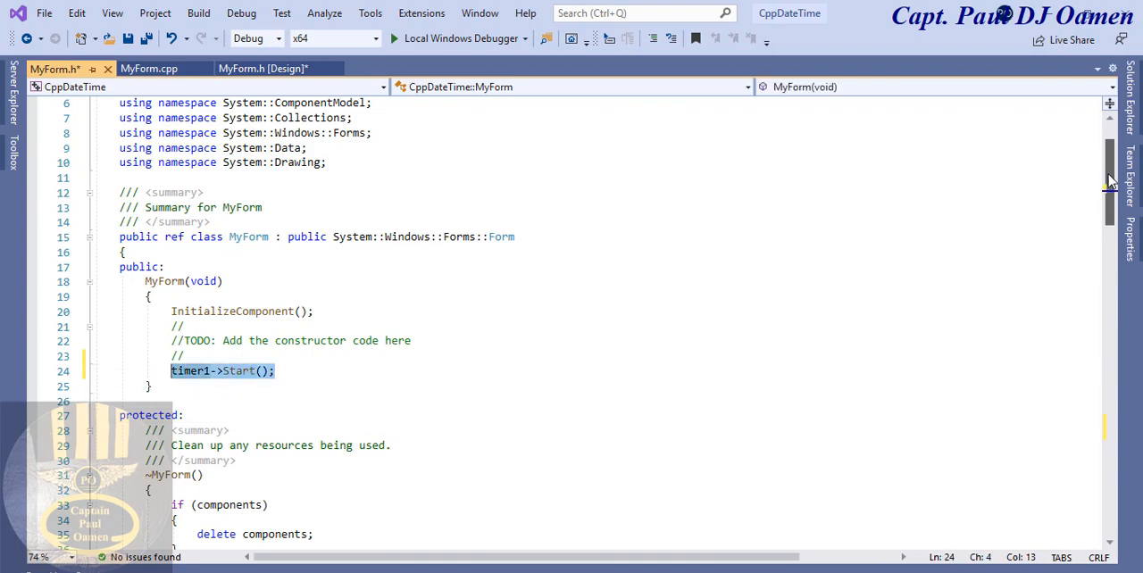
scroll("down", 3)
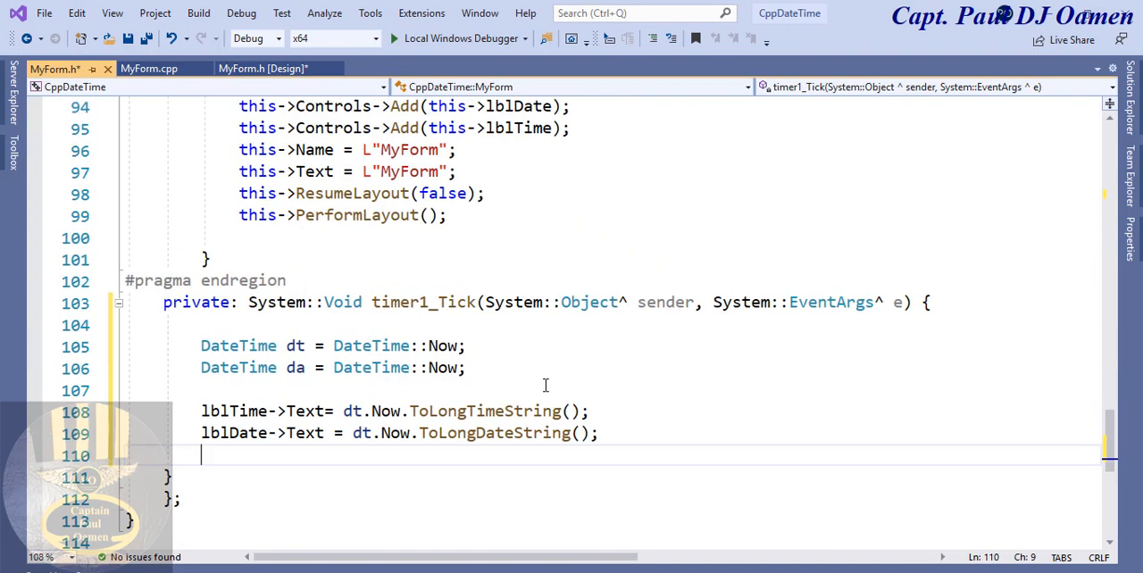
mouse_move(620, 162)
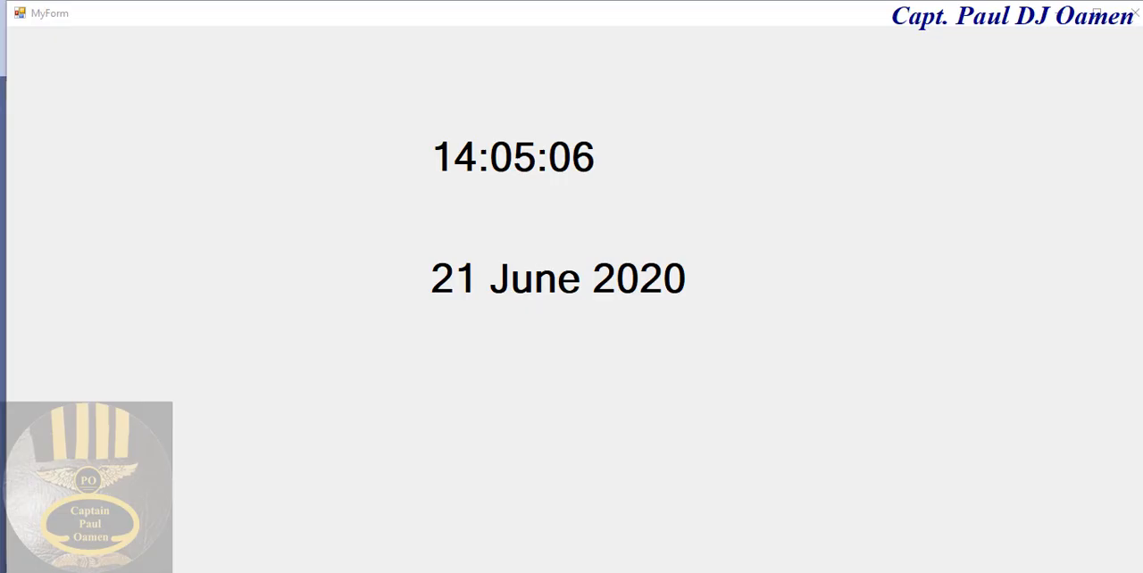
mouse_move(503, 116)
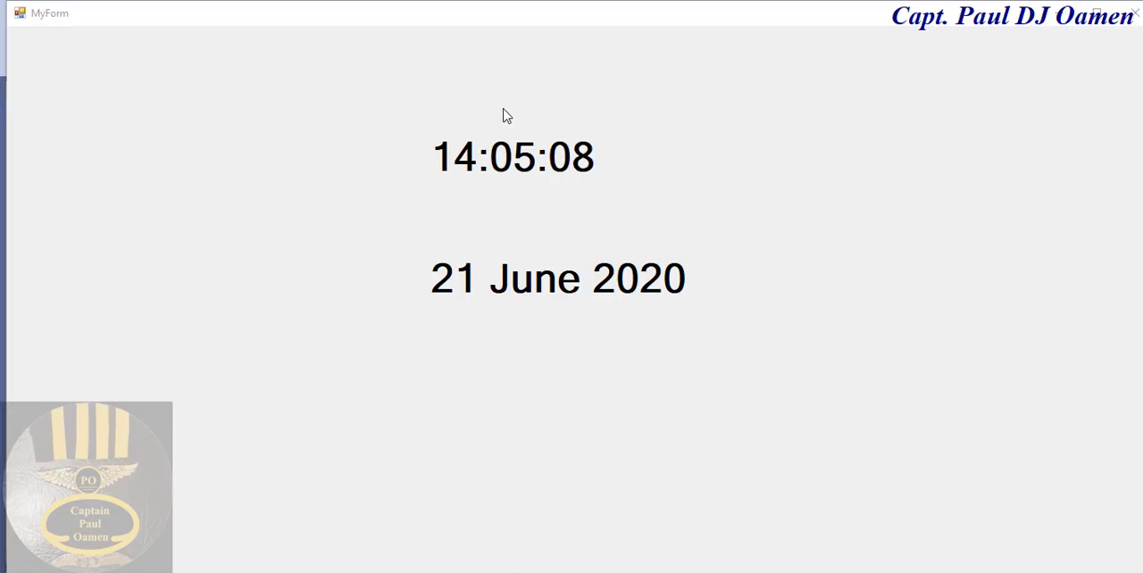
mouse_move(525, 124)
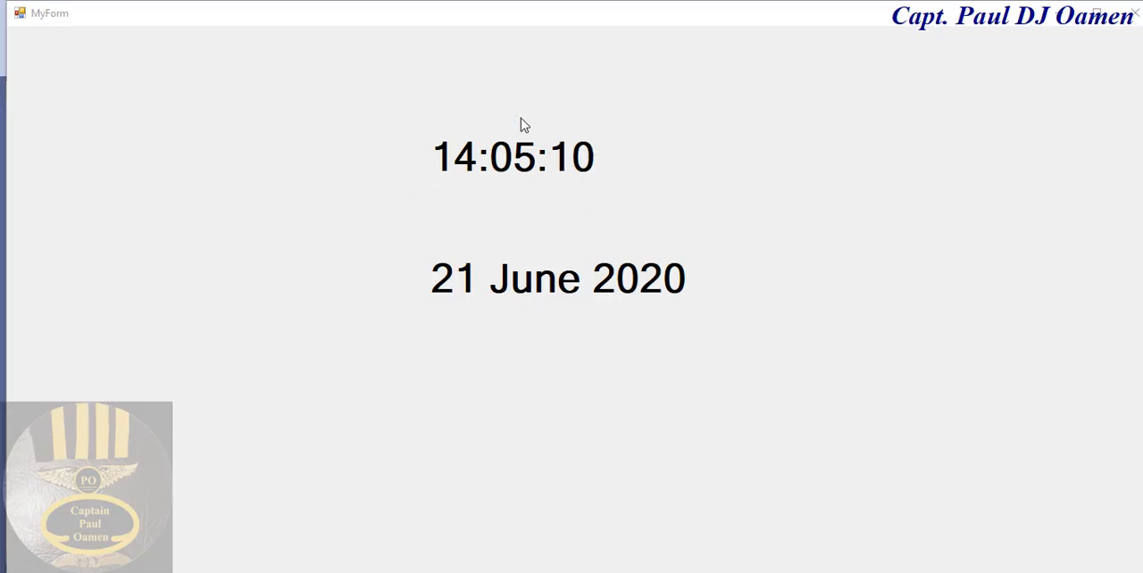
mouse_move(362, 346)
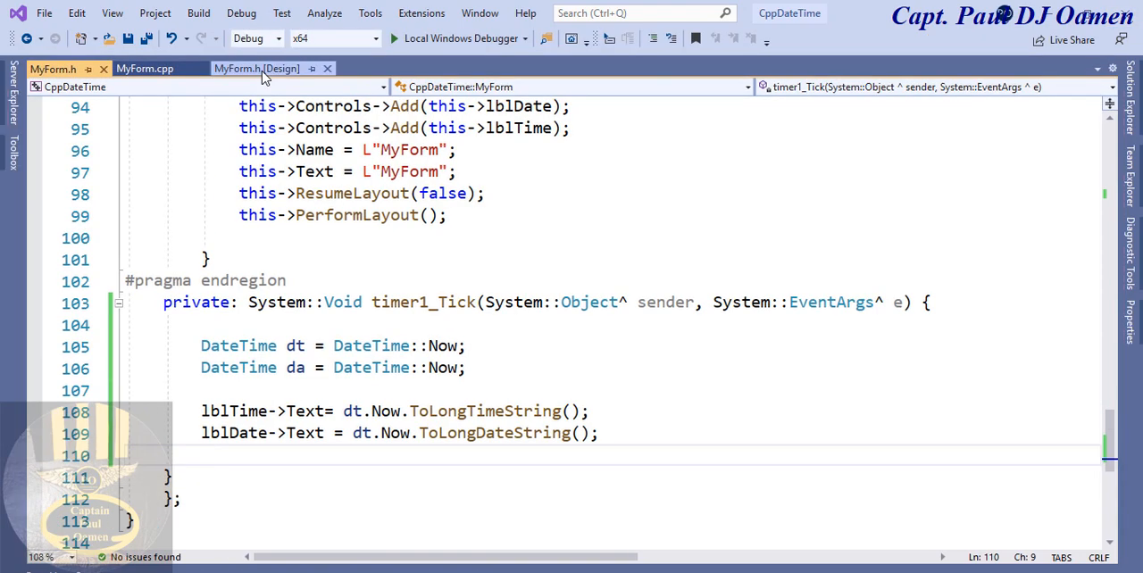
Step: Return to the MyForm.h [Design] view and open the labels' Font property
left_click(258, 69)
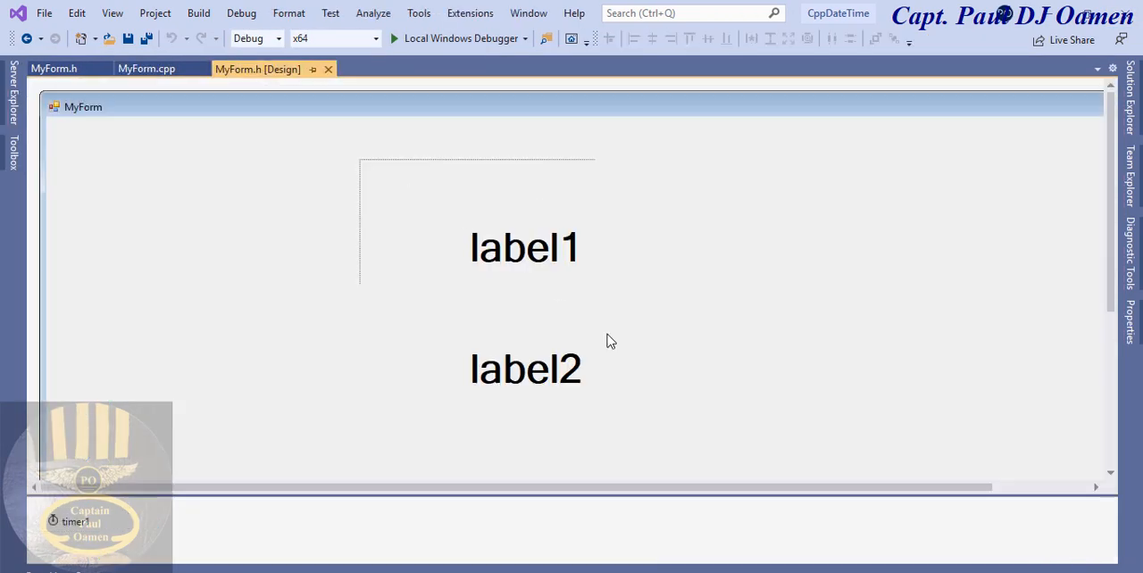
left_click(524, 247)
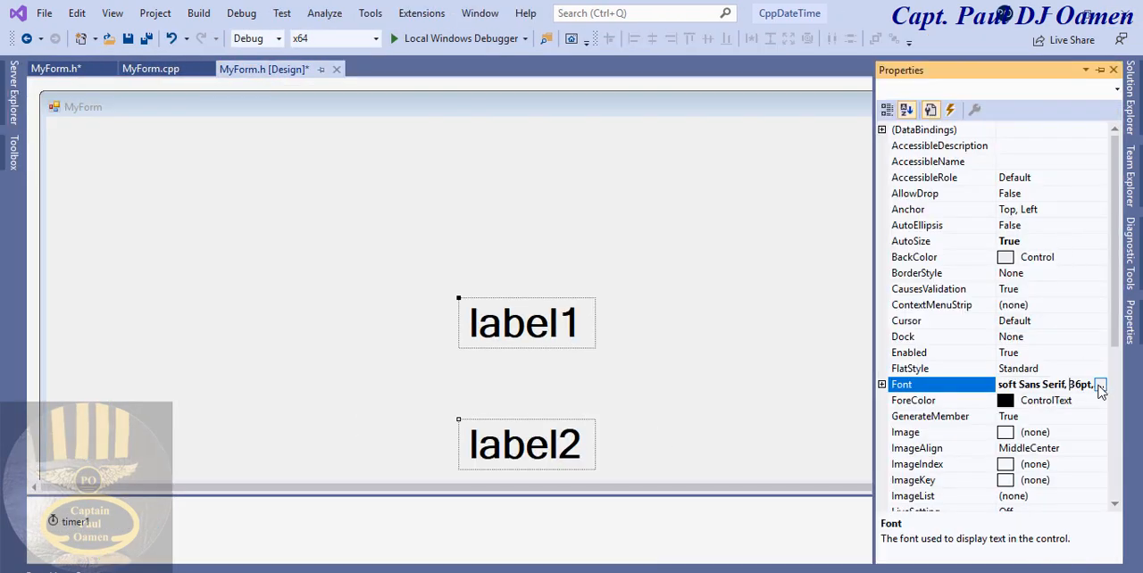